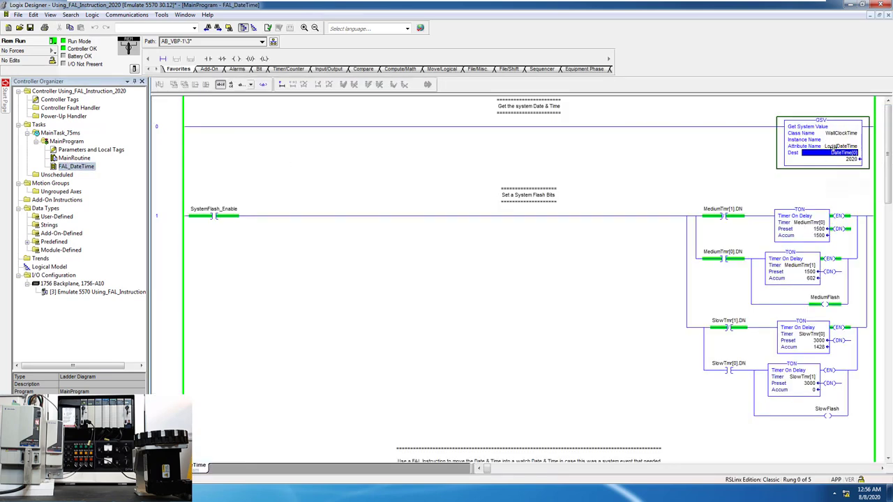
Scroll the FAL_DateTime routine to rungs 2–4 and bring up the FAL_SetIncr contact's options.
{"action": "scroll", "scroll_direction": "down", "scroll_amount": 3}
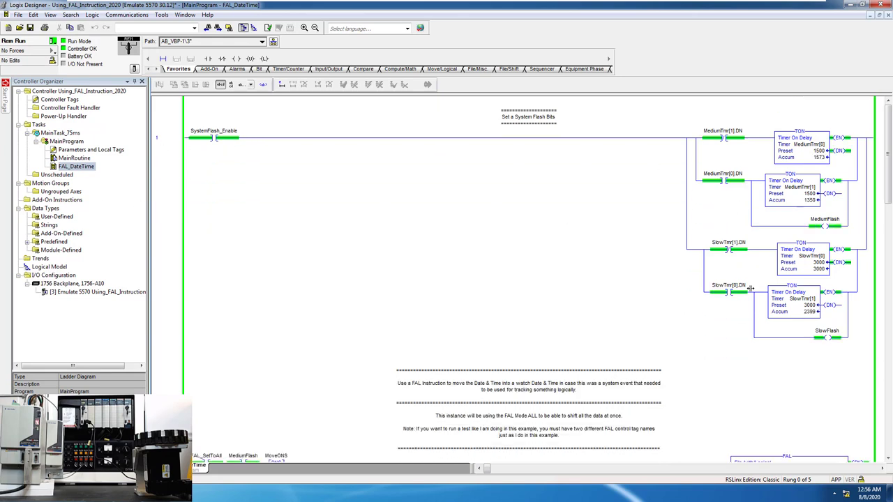
{"action": "scroll", "scroll_direction": "down", "scroll_amount": 3}
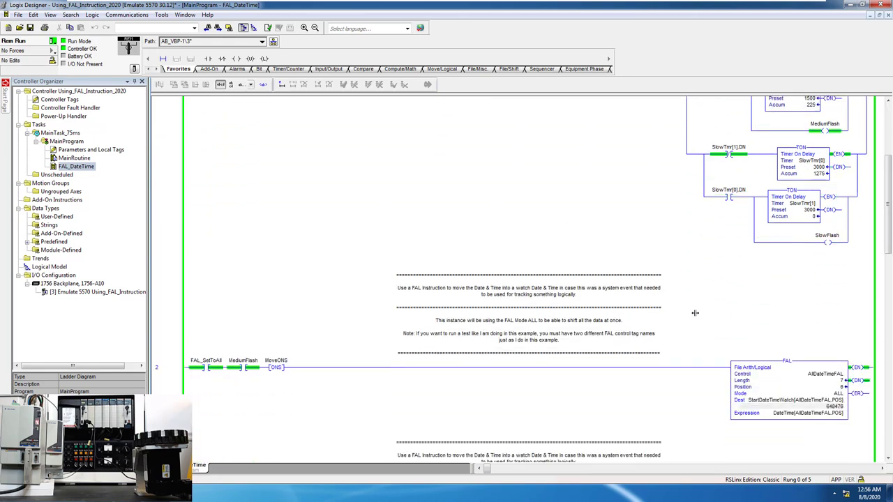
{"action": "scroll", "scroll_direction": "down", "scroll_amount": 3}
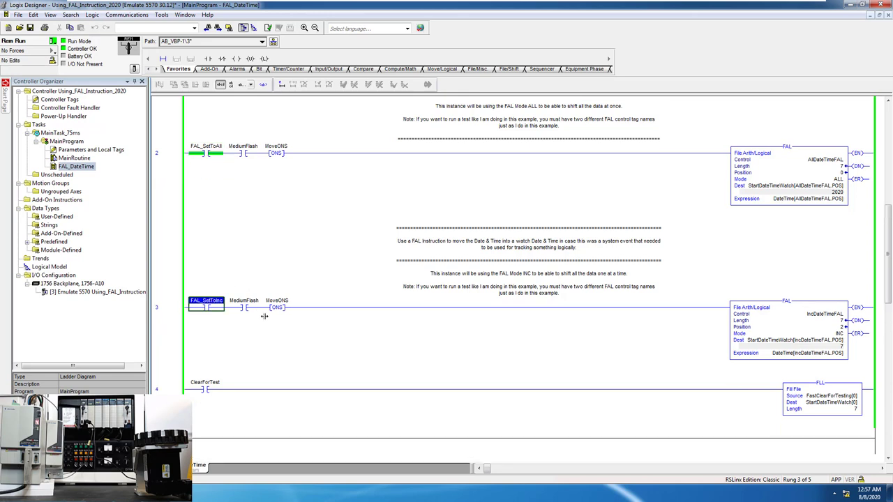
{"action": "right_click", "coordinate": [206, 106]}
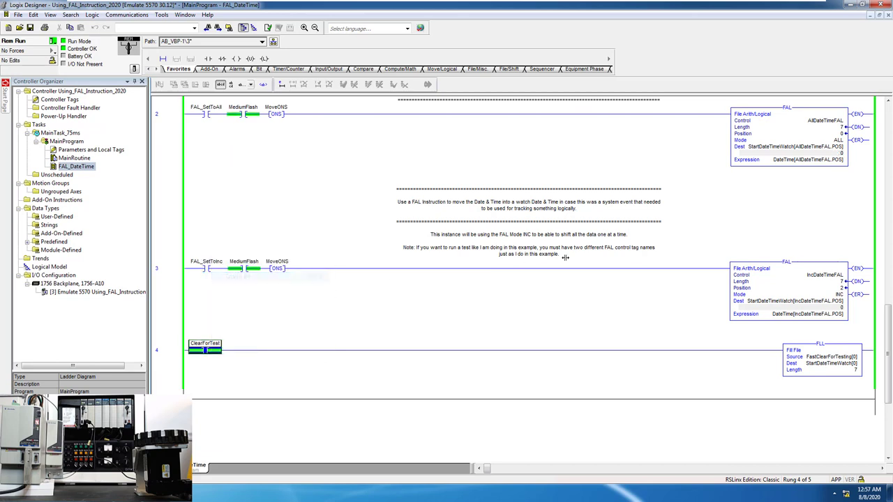
{"action": "mouse_move", "coordinate": [781, 147]}
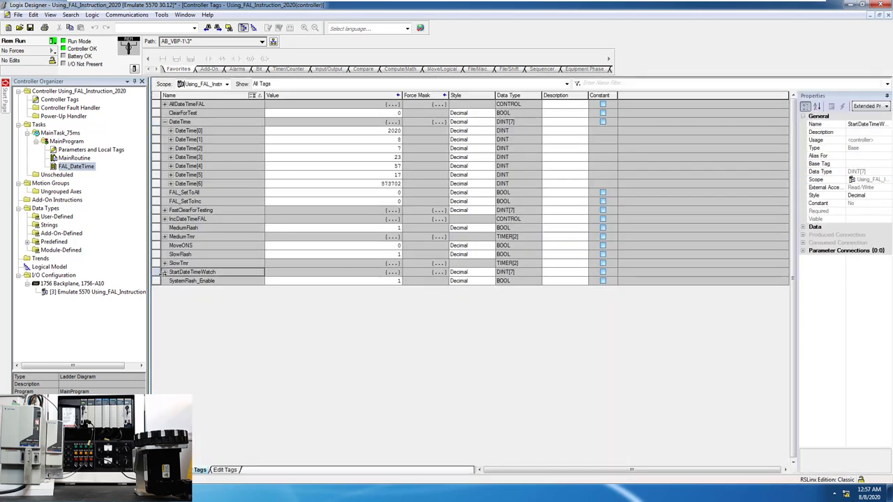
{"action": "left_click", "coordinate": [165, 272]}
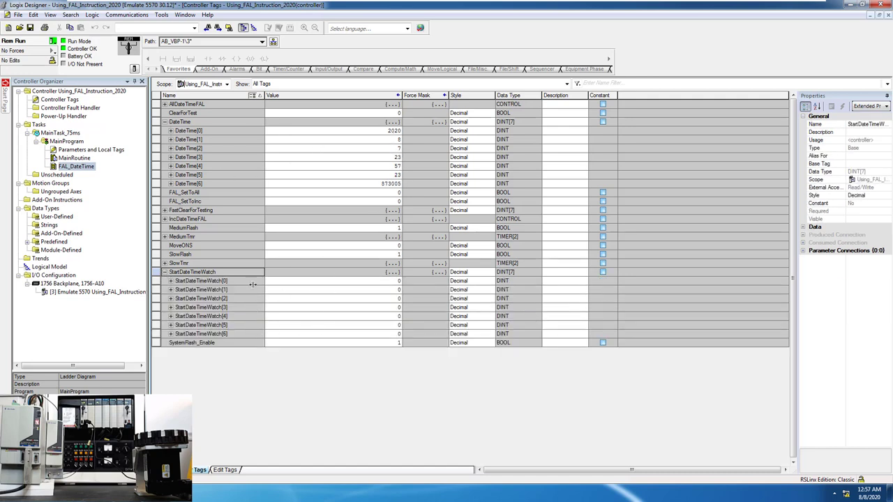
{"action": "double_click", "coordinate": [78, 166]}
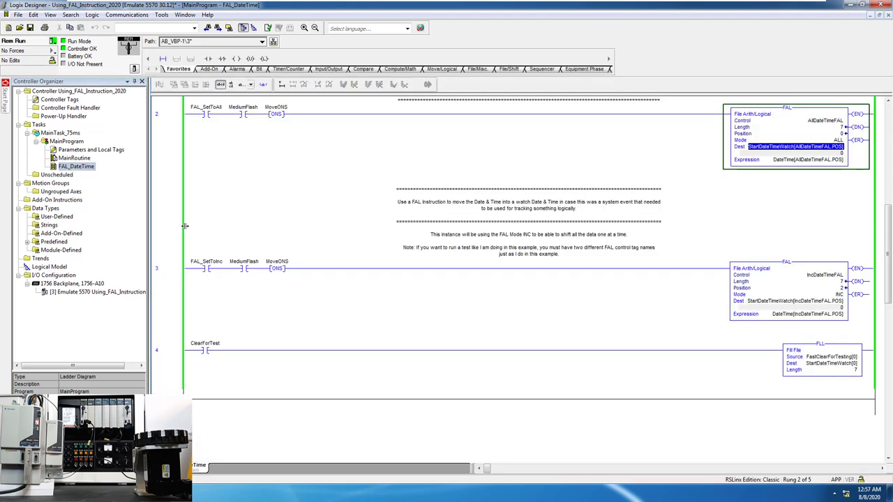
{"action": "left_click", "coordinate": [202, 268]}
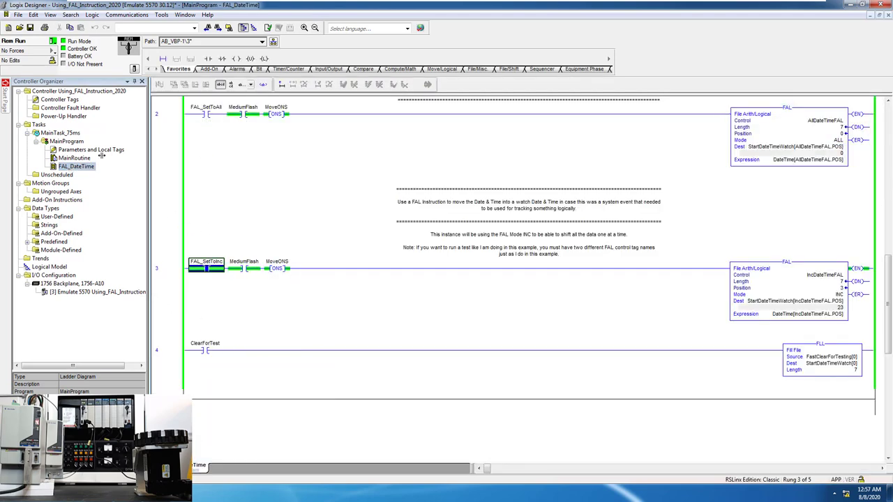
{"action": "left_click", "coordinate": [185, 14]}
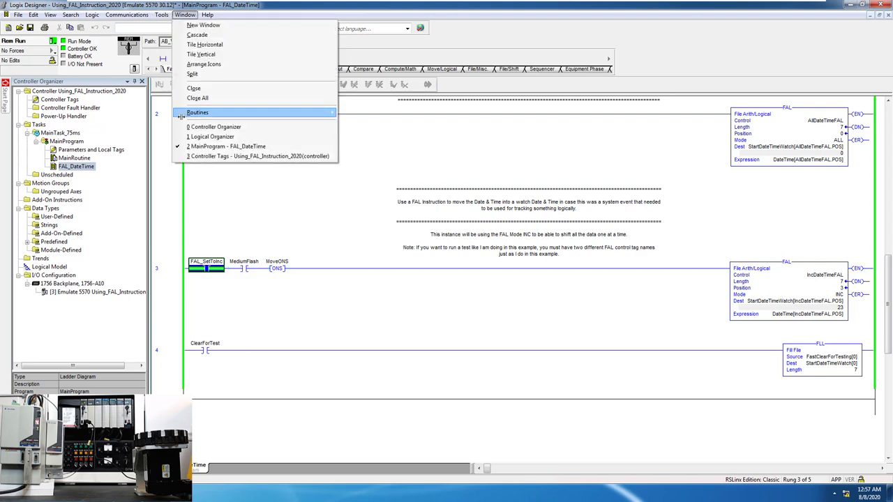
{"action": "left_click", "coordinate": [259, 156]}
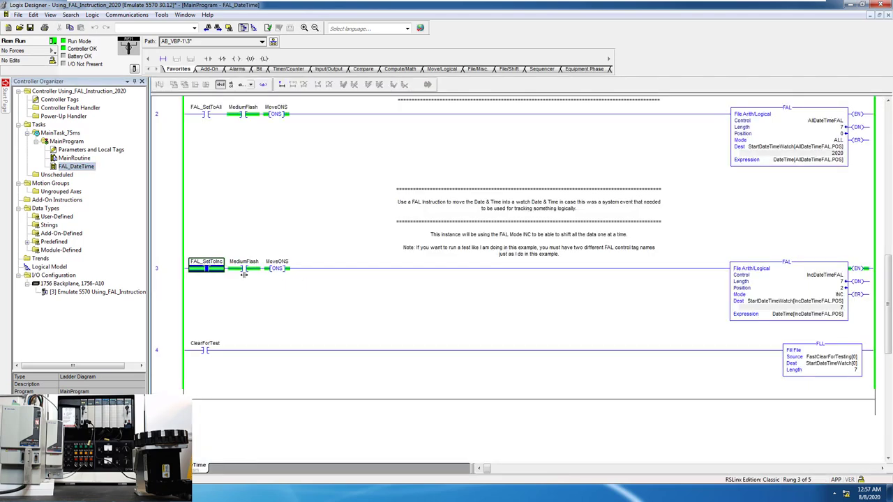
Toggle the FAL_SetIncr bit and check the StartDateTimeWatch tags in Controller Tags.
{"action": "right_click", "coordinate": [204, 350]}
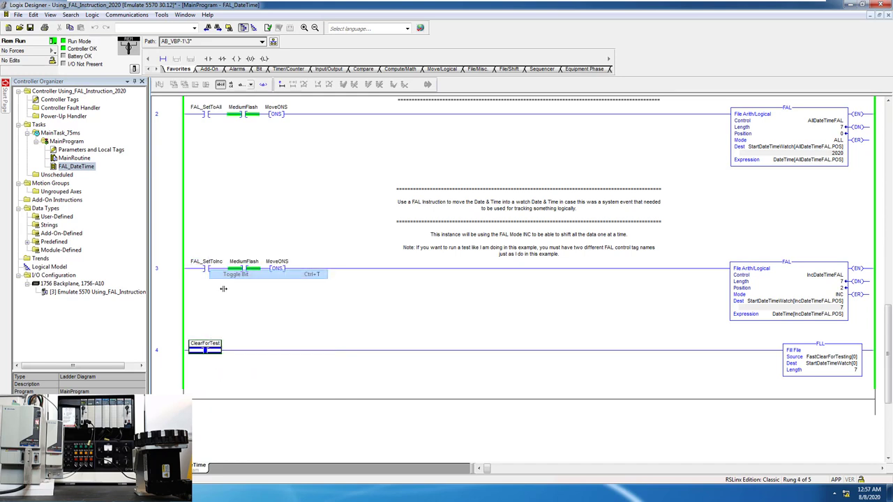
{"action": "left_click", "coordinate": [184, 14]}
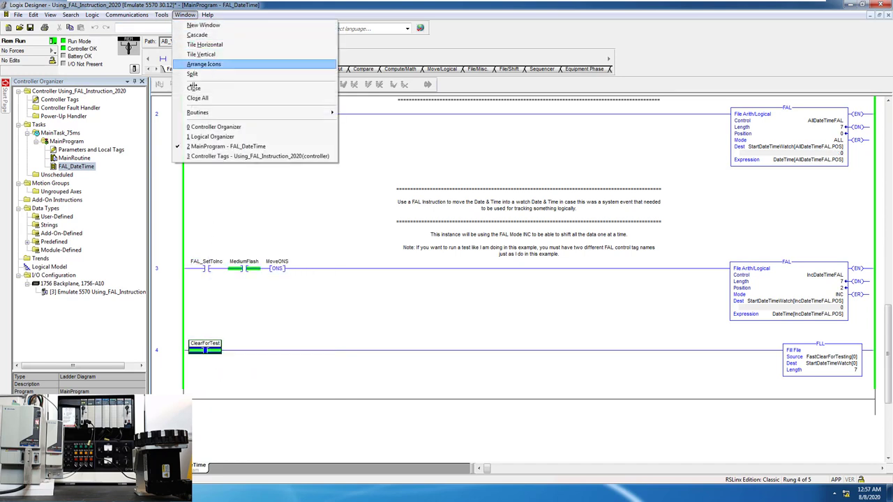
{"action": "left_click", "coordinate": [258, 156]}
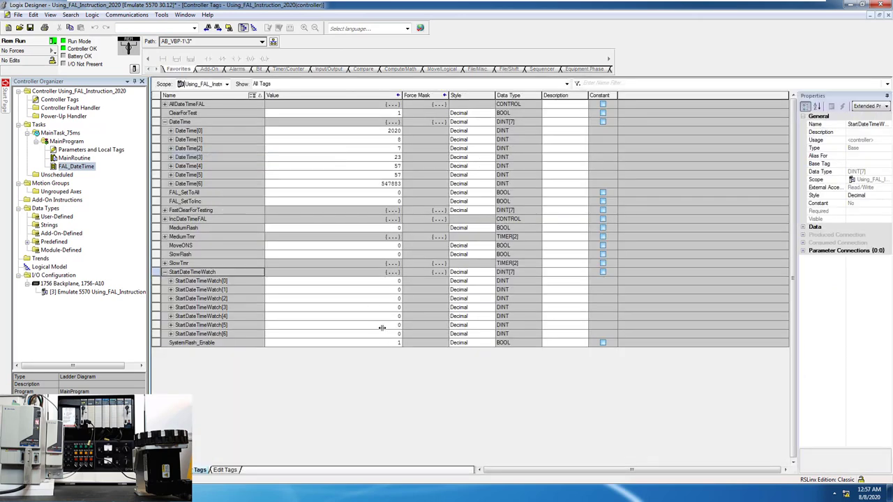
Return to the routine, toggle the FAL_SetTotal bit and check Controller Tags again.
{"action": "left_click", "coordinate": [184, 14]}
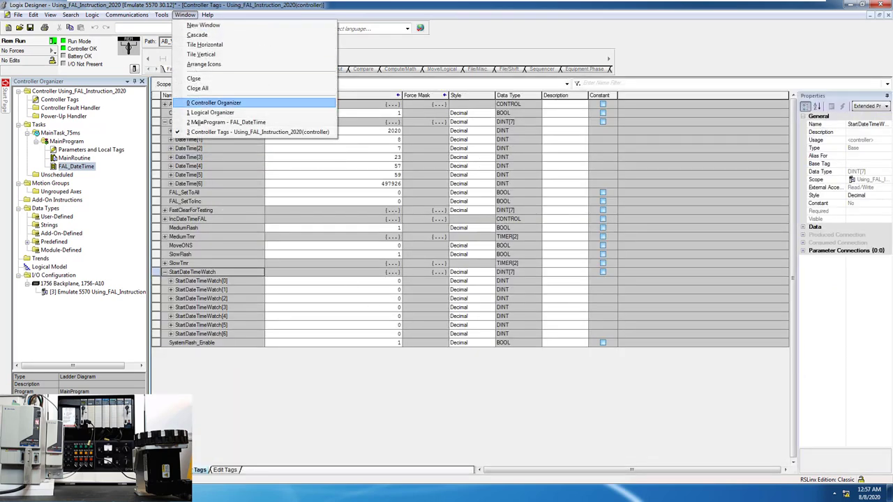
{"action": "left_click", "coordinate": [226, 122]}
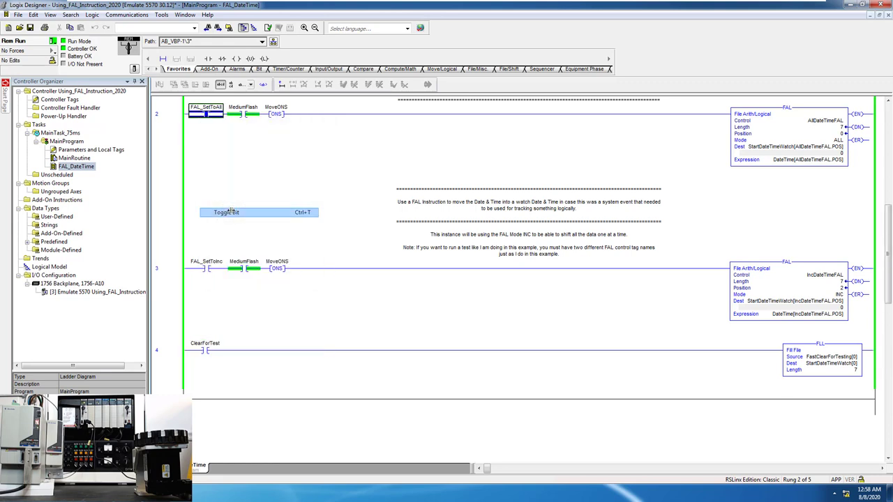
{"action": "left_click", "coordinate": [184, 14]}
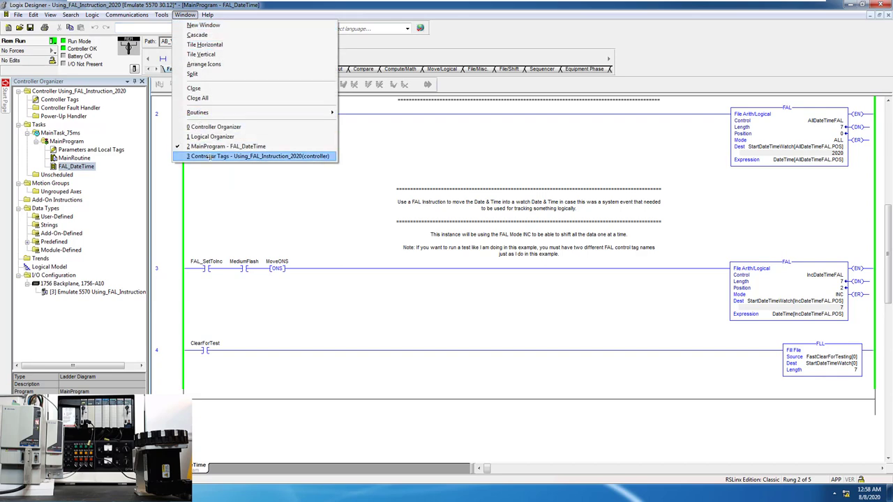
{"action": "left_click", "coordinate": [258, 156]}
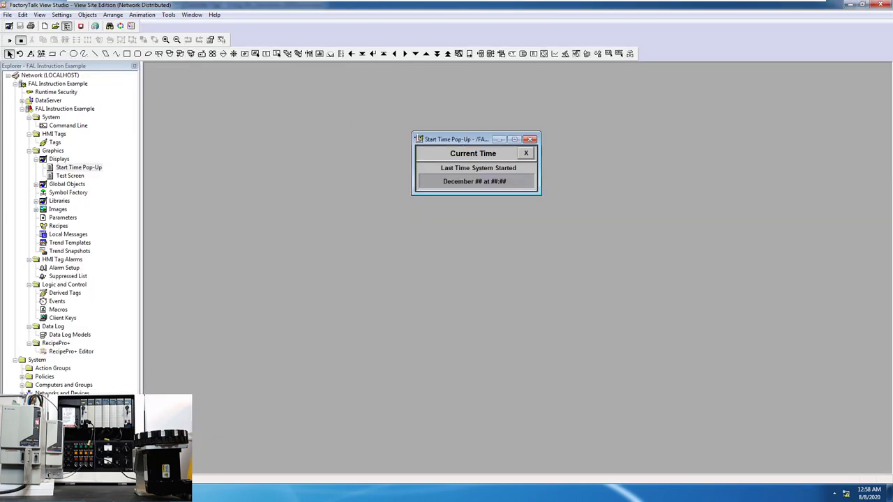
Test-run the Start Time Pop-Up showing August 8 at 23:58, then return to Edit mode.
{"action": "left_click_drag", "start_coordinate": [456, 140], "coordinate": [307, 140]}
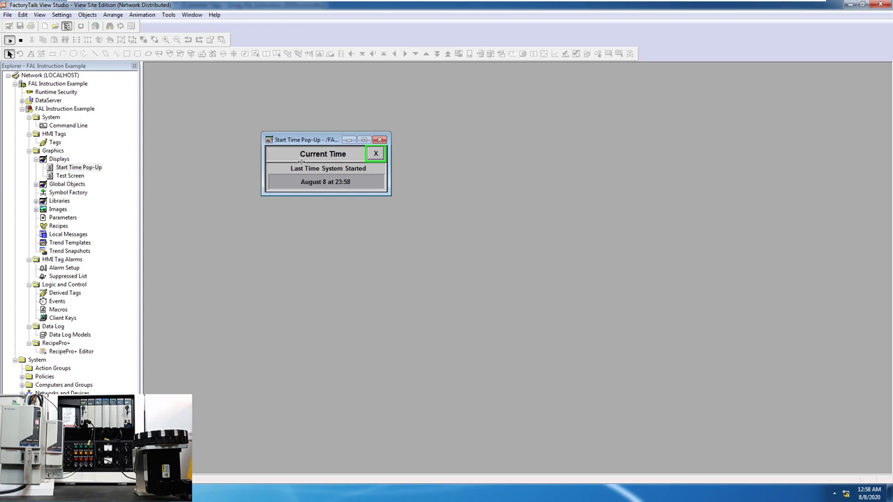
{"action": "mouse_move", "coordinate": [314, 190]}
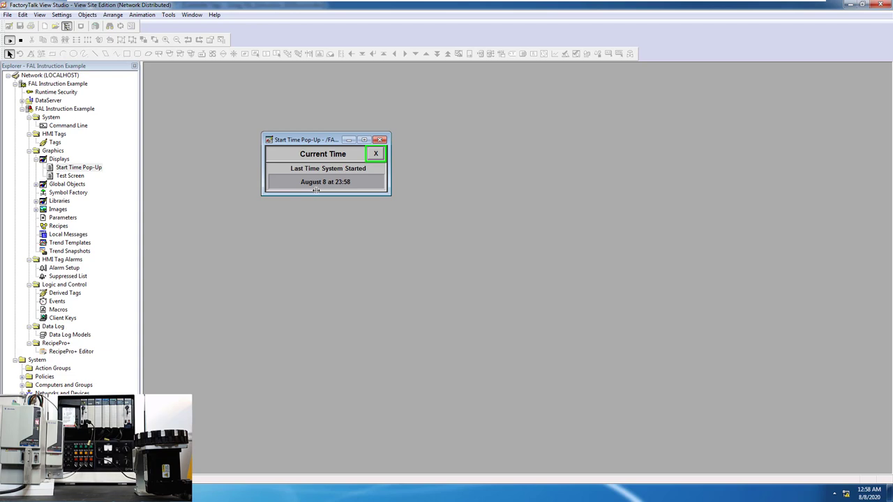
{"action": "mouse_move", "coordinate": [491, 264]}
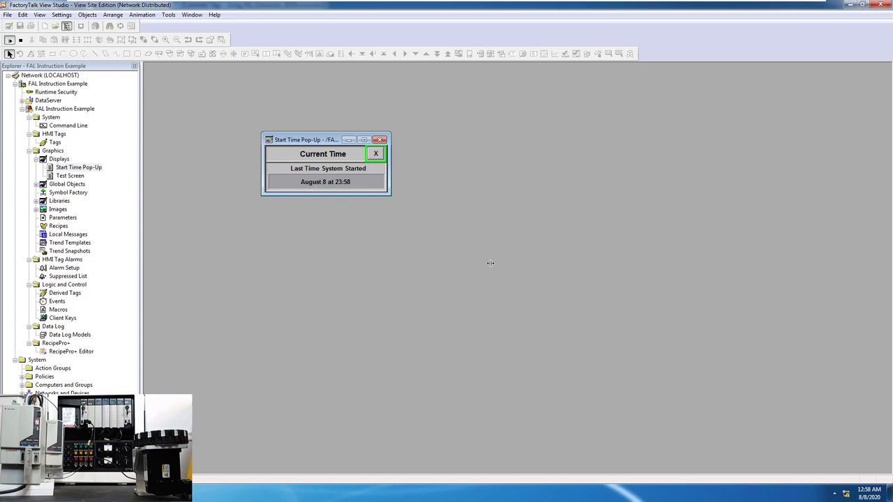
{"action": "mouse_move", "coordinate": [346, 193]}
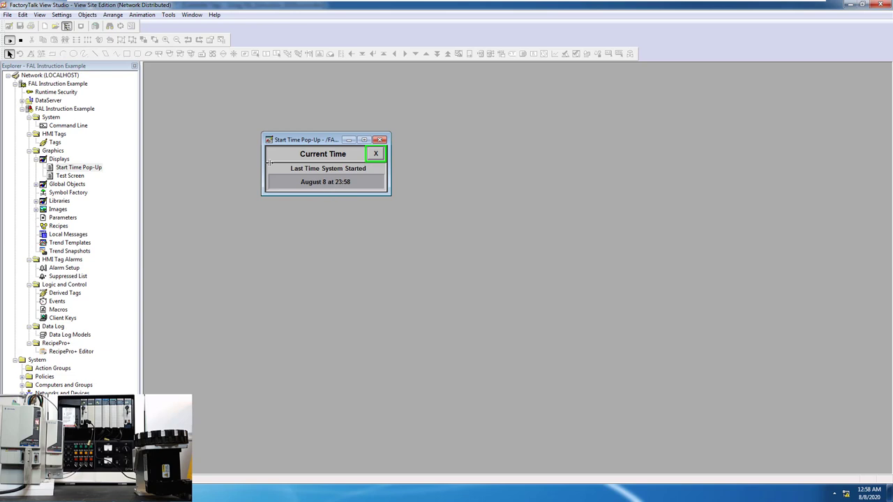
{"action": "mouse_move", "coordinate": [301, 170]}
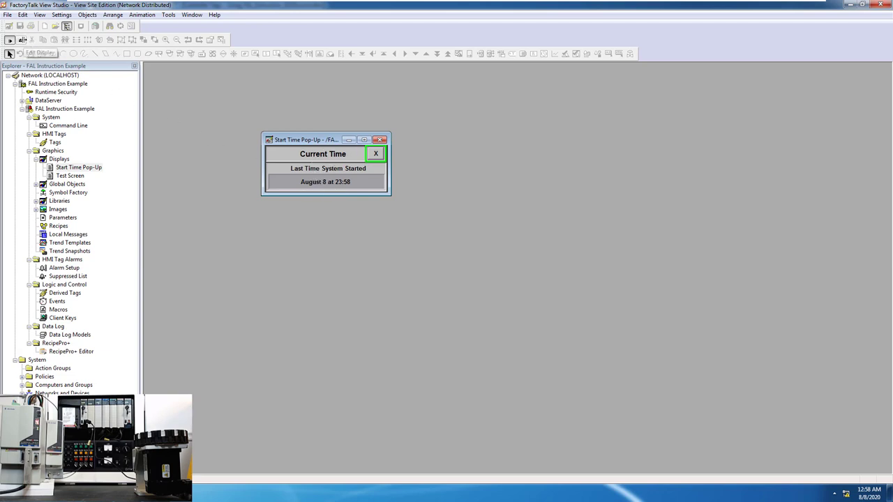
{"action": "left_click", "coordinate": [375, 154]}
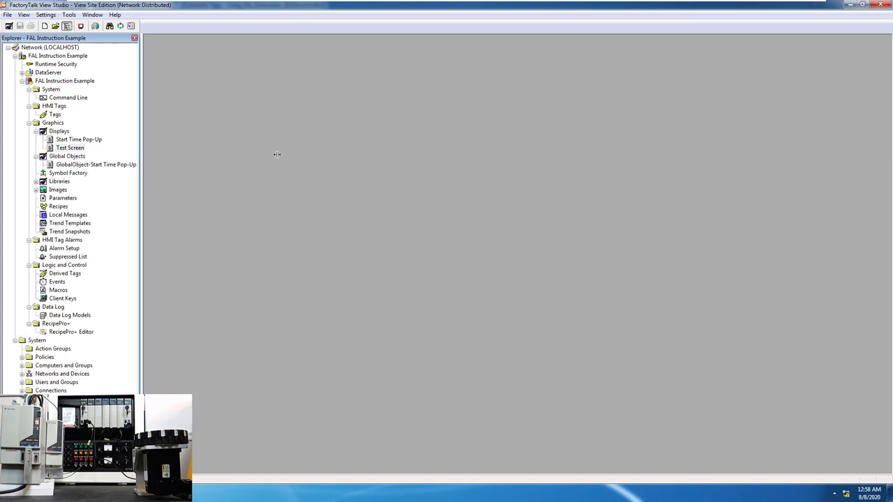
Clear the old pop-up objects from the Test Screen display and bring up the Start Time Pop-Up global object.
{"action": "double_click", "coordinate": [70, 148]}
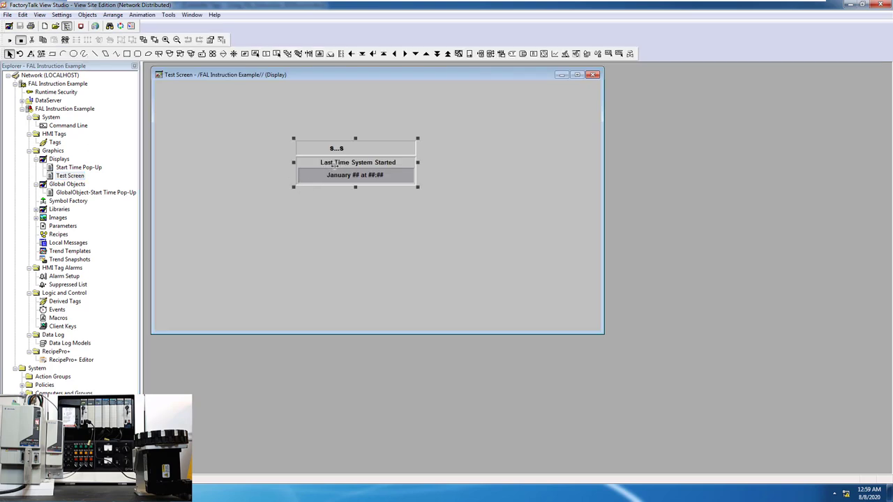
{"action": "key", "text": "Delete"}
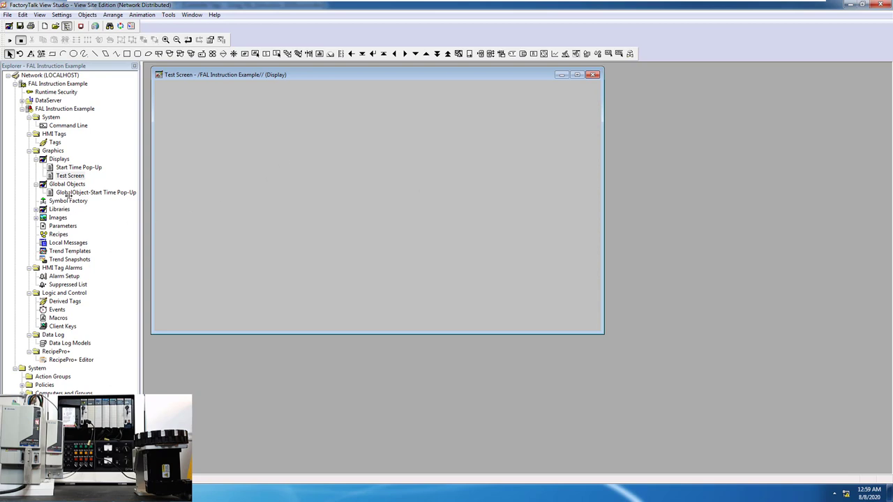
{"action": "double_click", "coordinate": [95, 192]}
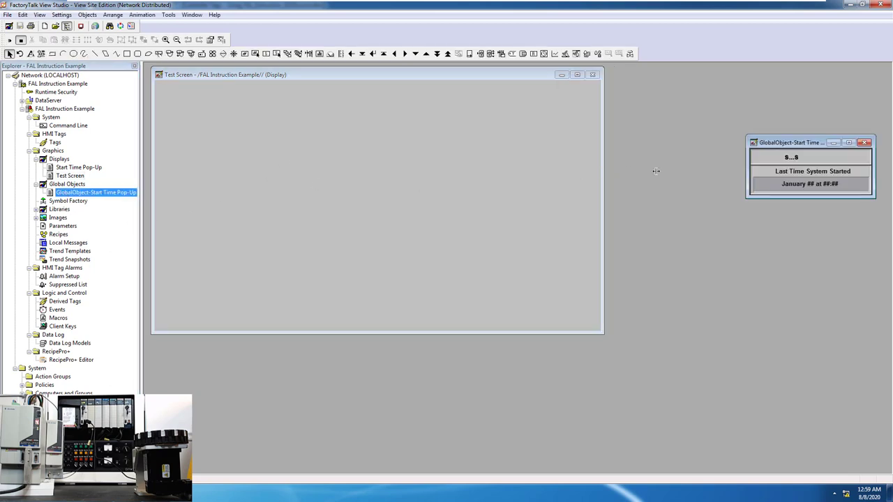
Copy the start-time global object and paste it into the Test Screen display.
{"action": "right_click", "coordinate": [809, 167]}
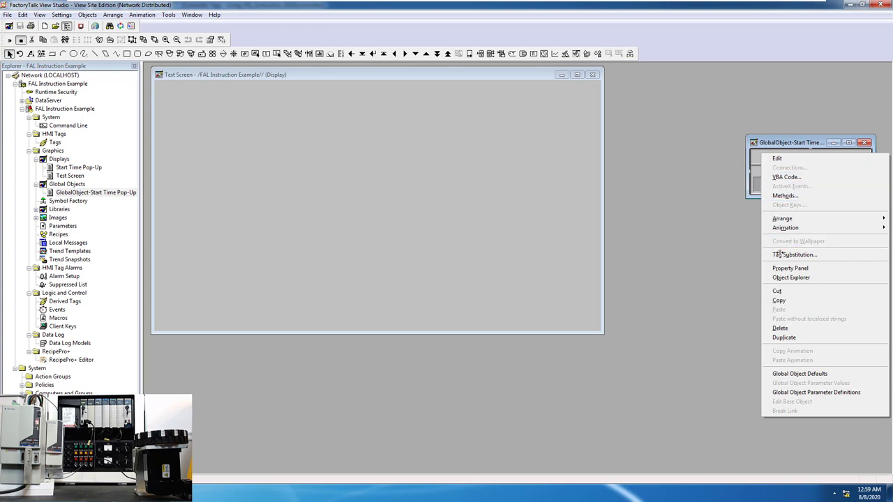
{"action": "right_click", "coordinate": [320, 140]}
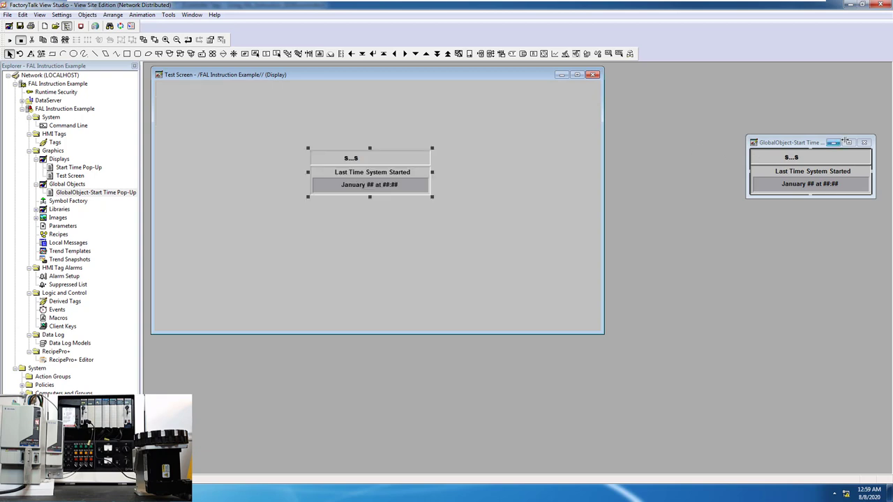
{"action": "left_click", "coordinate": [864, 142]}
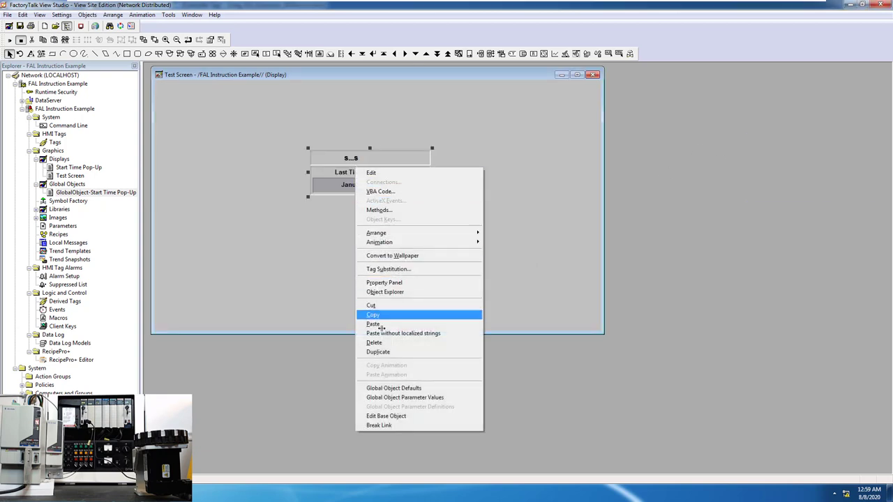
Enter FAL as PLC shortcut and DataServer as area name in Global Object Parameter Values.
{"action": "left_click", "coordinate": [405, 396]}
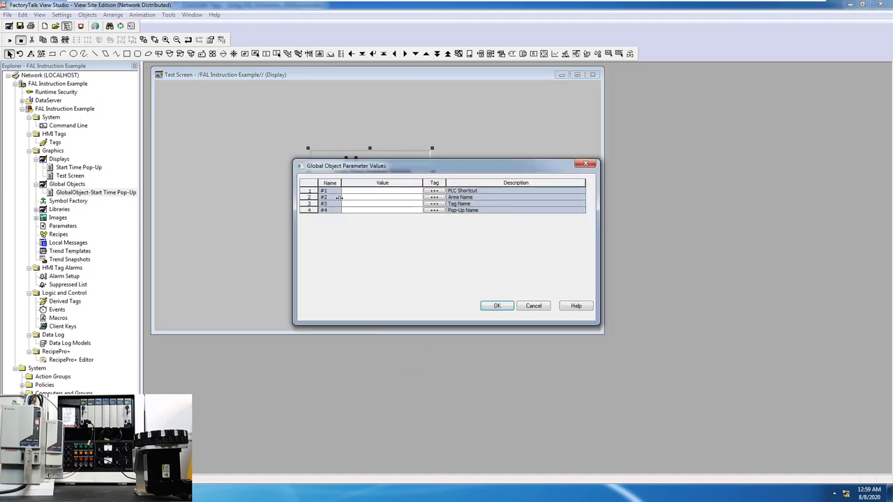
{"action": "left_click", "coordinate": [359, 204]}
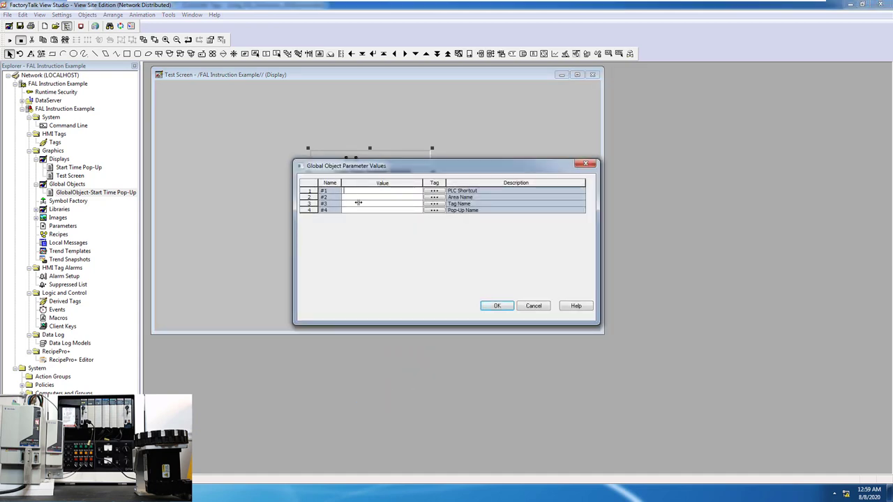
{"action": "type", "text": "FAL"}
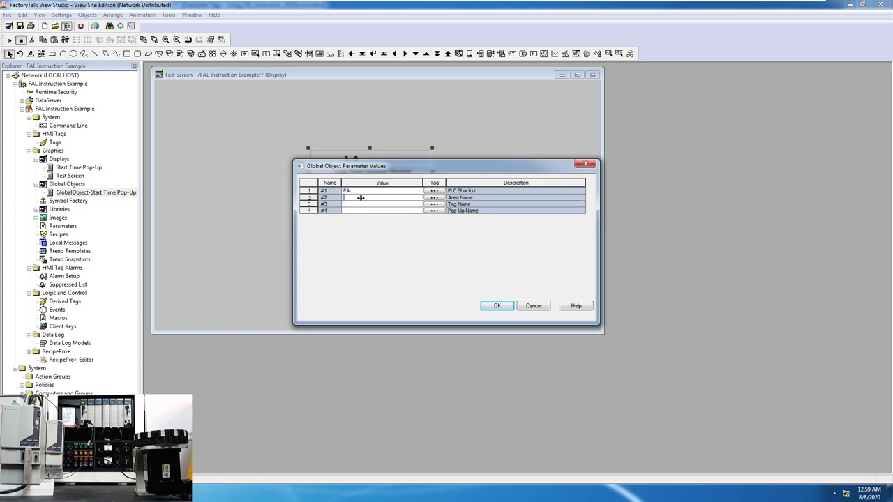
{"action": "type", "text": "DataServer"}
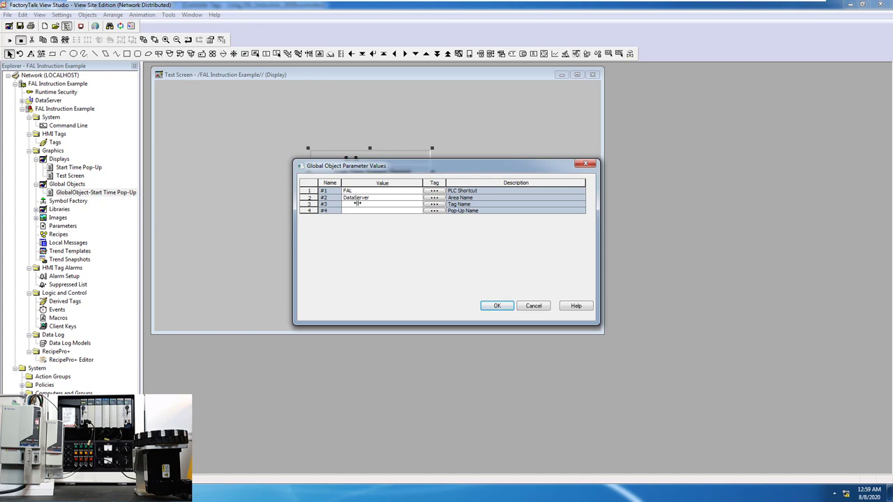
Enter System Time as the pop-up name parameter.
{"action": "left_click", "coordinate": [379, 210]}
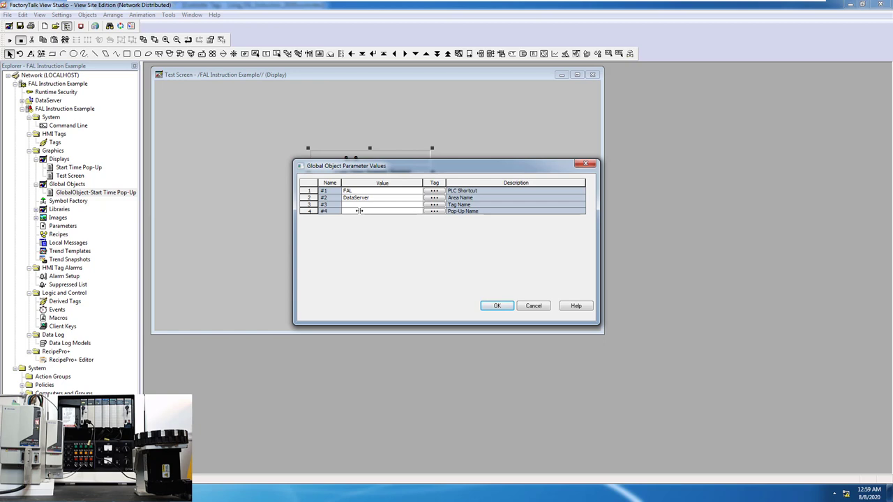
{"action": "type", "text": "System"}
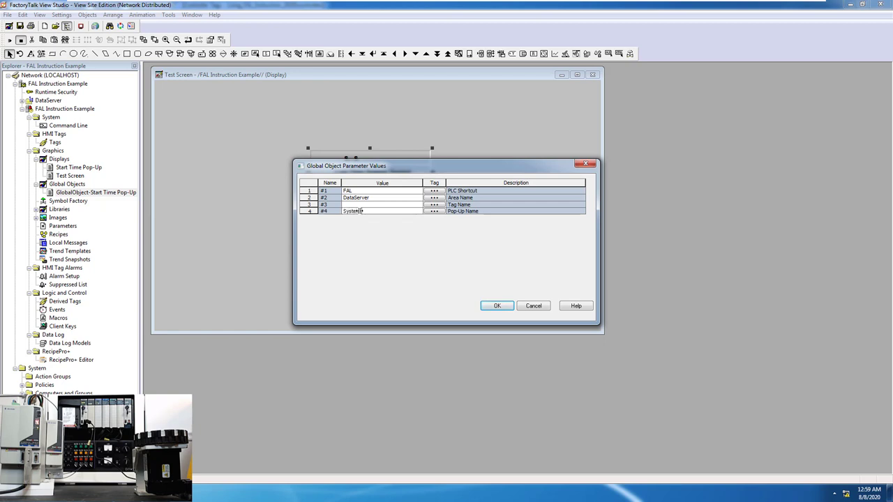
{"action": "type", "text": "Time"}
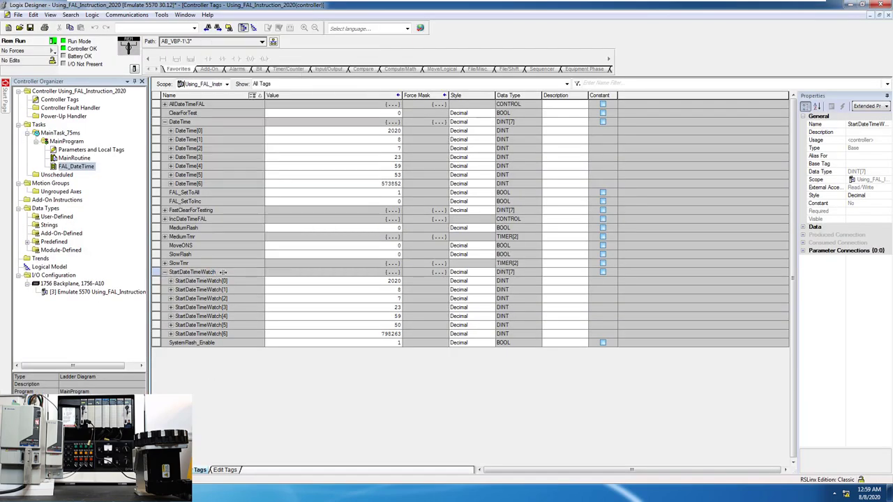
Fill in the #3 tag name parameter and confirm, so the object reads System Time.
{"action": "right_click", "coordinate": [193, 271]}
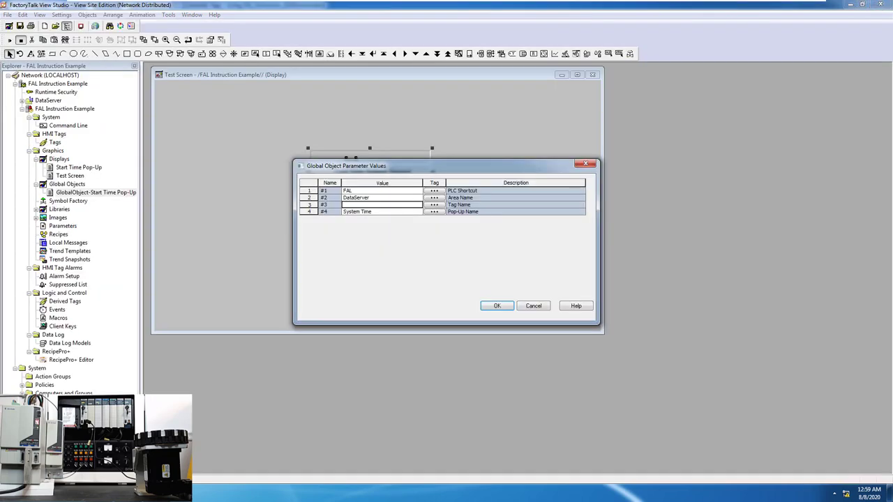
{"action": "left_click", "coordinate": [383, 203]}
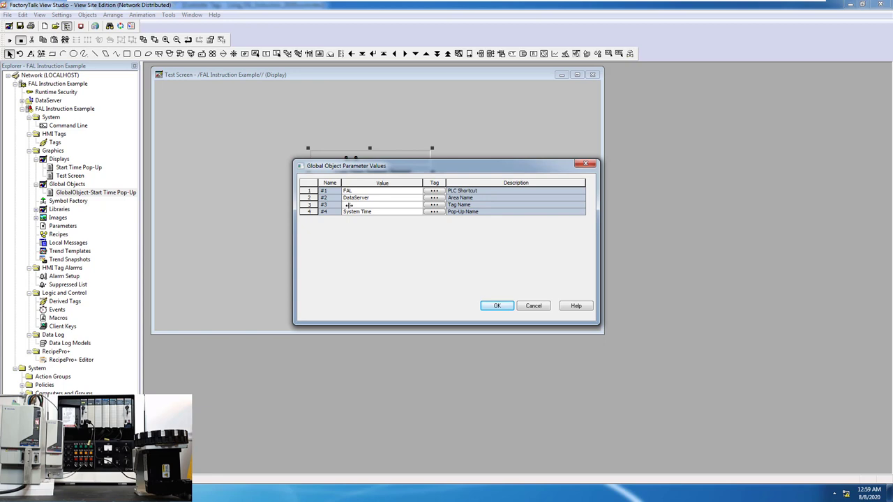
{"action": "left_click", "coordinate": [497, 306]}
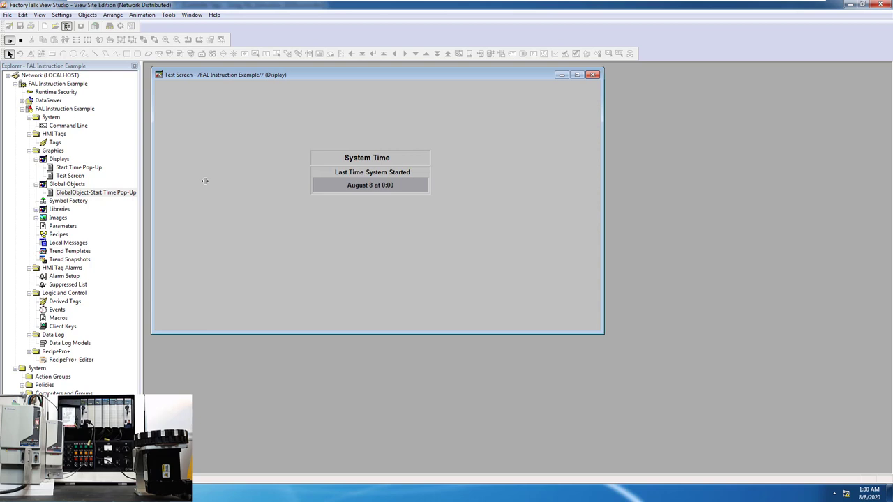
{"action": "mouse_move", "coordinate": [387, 185]}
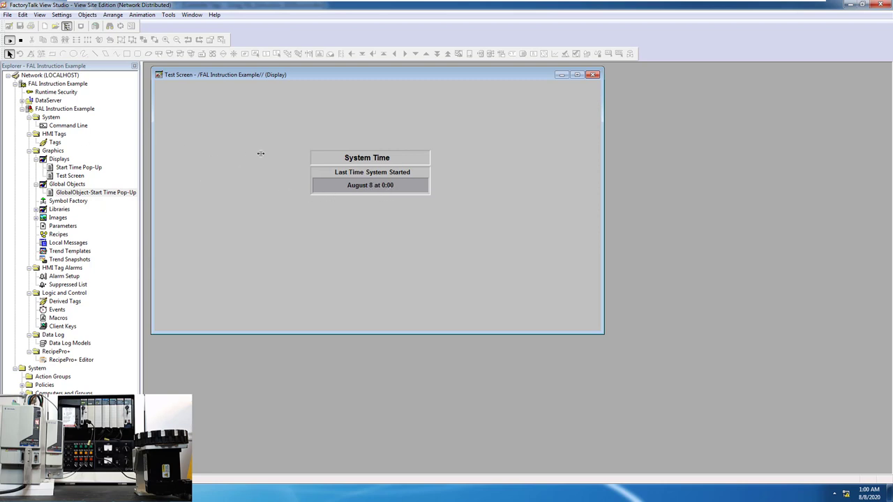
{"action": "mouse_move", "coordinate": [257, 159]}
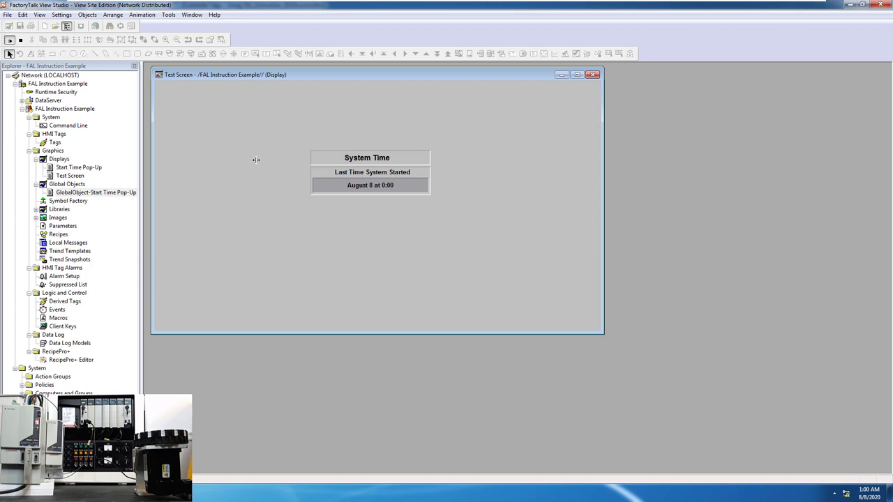
{"action": "mouse_move", "coordinate": [217, 204]}
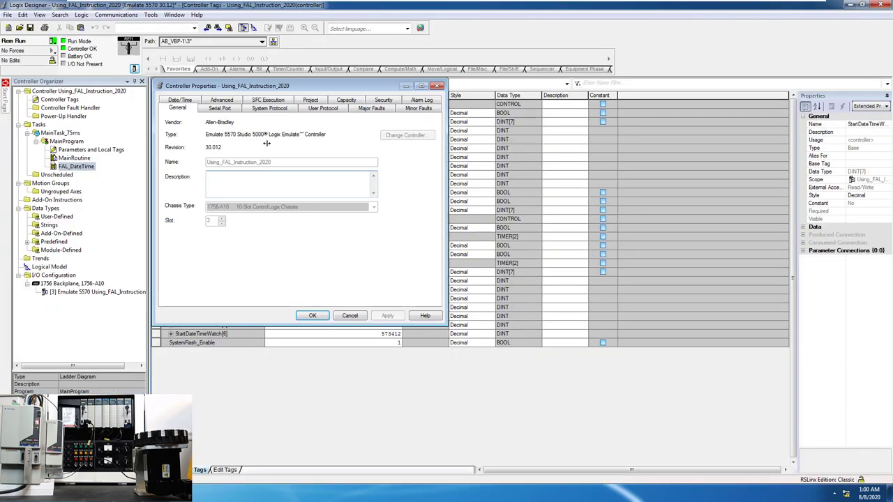
Review the Controller Properties tabs in Logix Designer.
{"action": "left_click", "coordinate": [312, 315]}
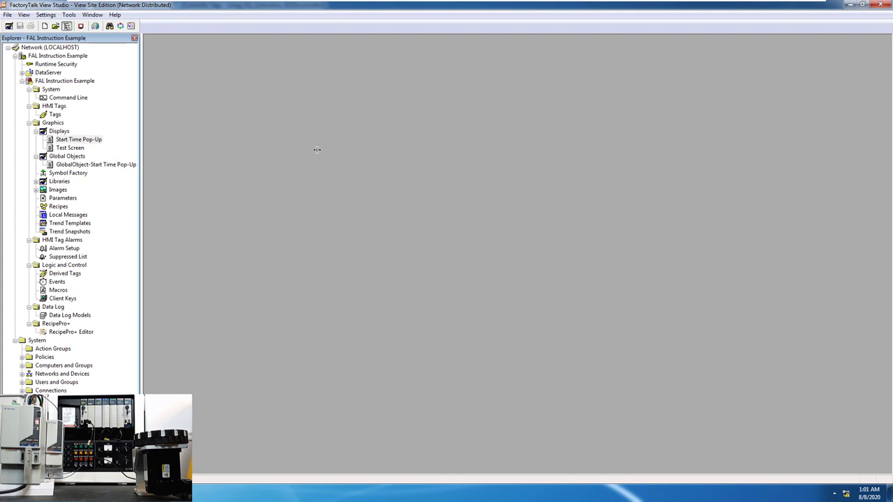
Reopen the Start Time Pop-Up and view the date indicator's state caption referencing StartDateTimeWatch tags.
{"action": "double_click", "coordinate": [78, 140]}
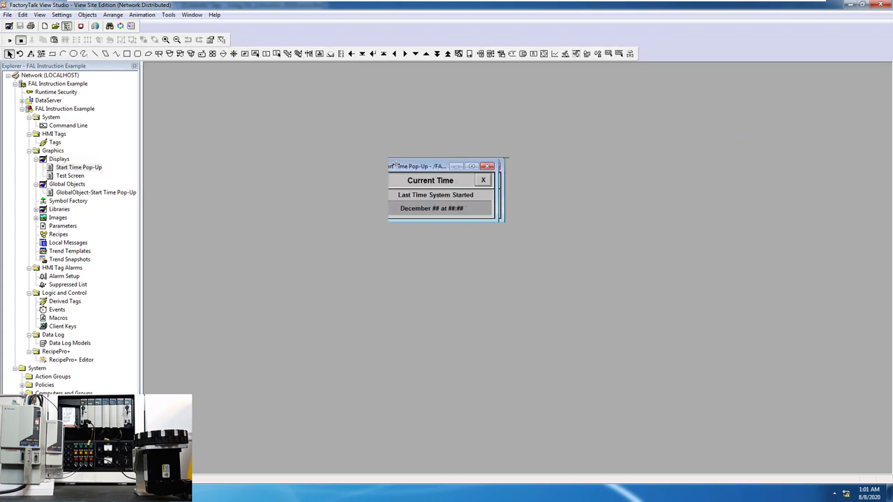
{"action": "left_click_drag", "start_coordinate": [418, 166], "coordinate": [342, 166]}
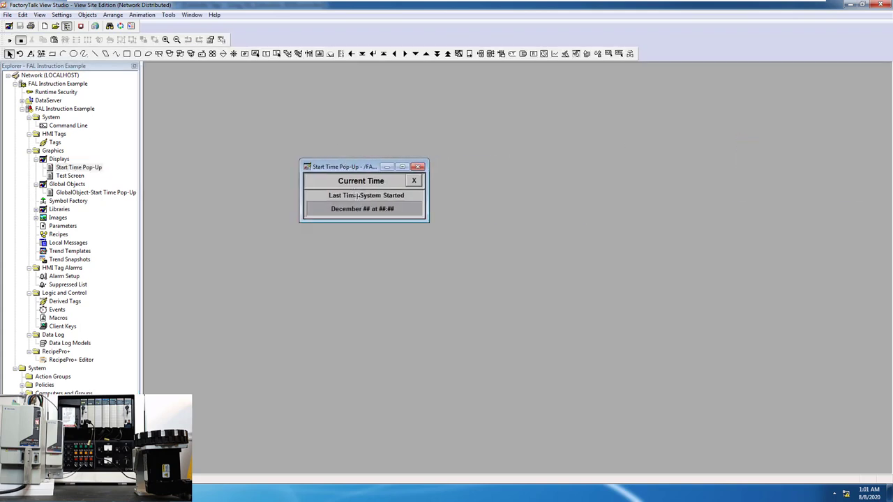
{"action": "double_click", "coordinate": [365, 195]}
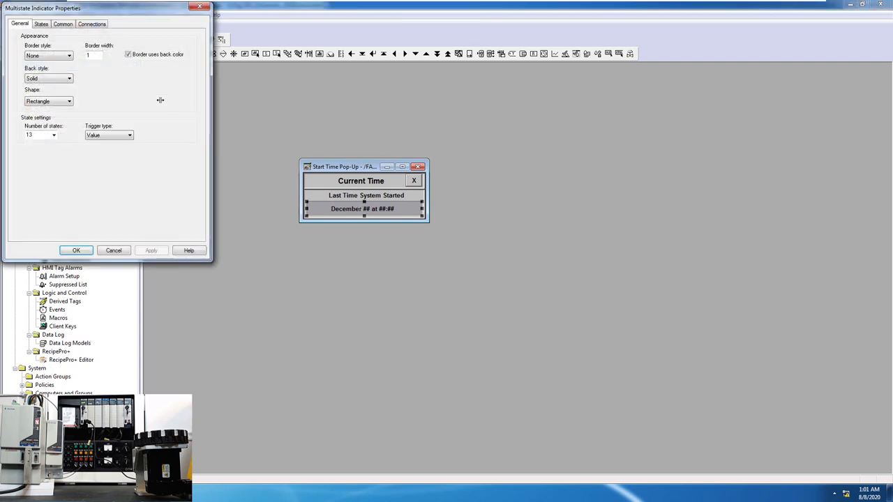
{"action": "left_click", "coordinate": [41, 24]}
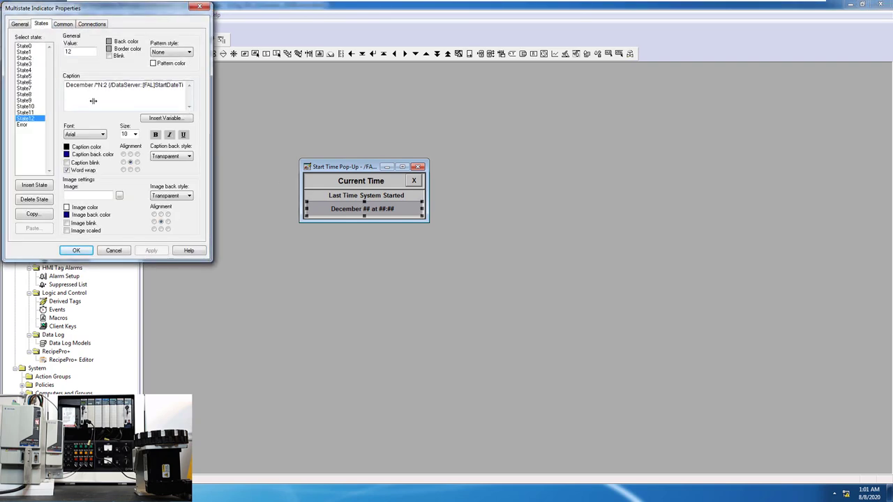
{"action": "triple_click", "coordinate": [105, 85]}
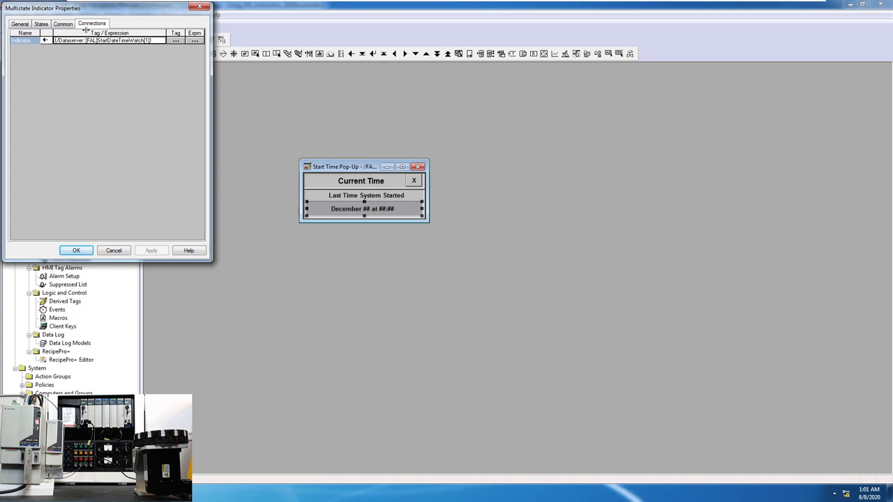
Check the indicator's tag connection, then return to its state captions.
{"action": "left_click", "coordinate": [41, 24]}
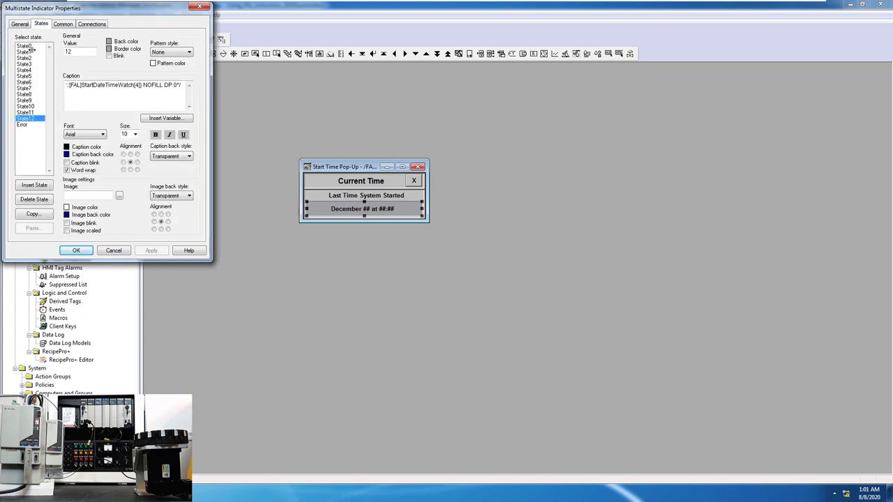
{"action": "left_click", "coordinate": [25, 50]}
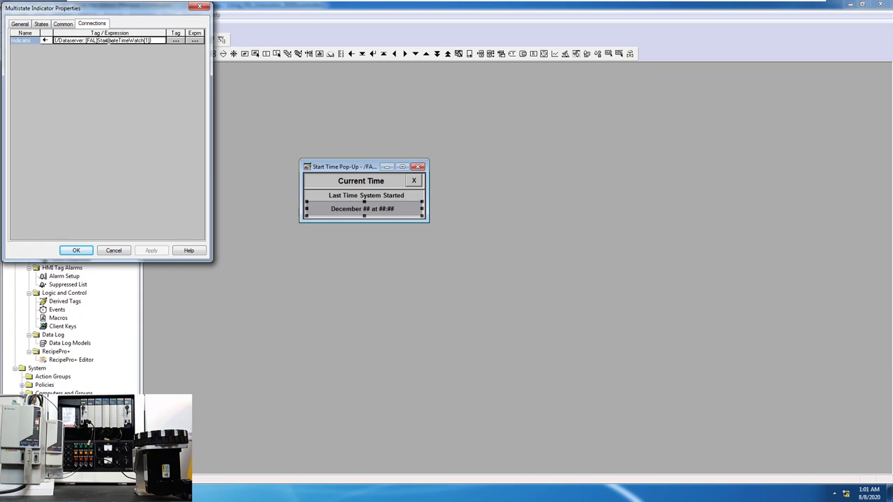
{"action": "left_click", "coordinate": [42, 24]}
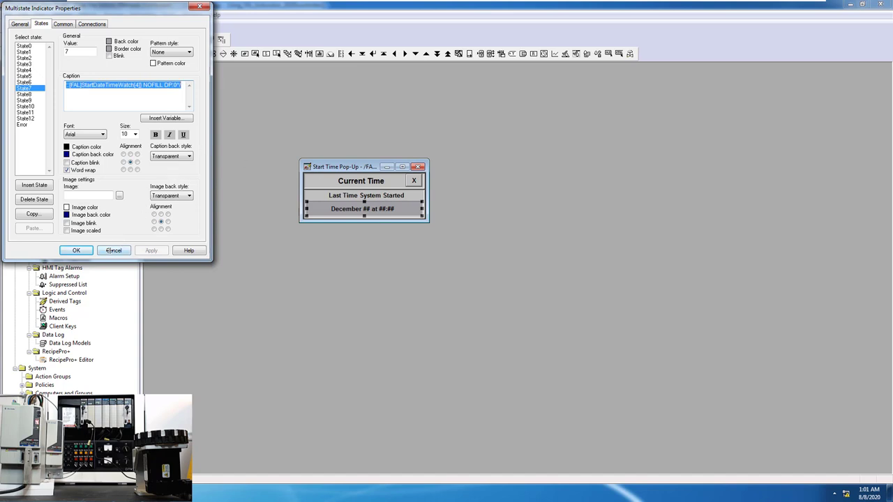
Review the date indicator's visibility animation expression and close it.
{"action": "right_click", "coordinate": [362, 209]}
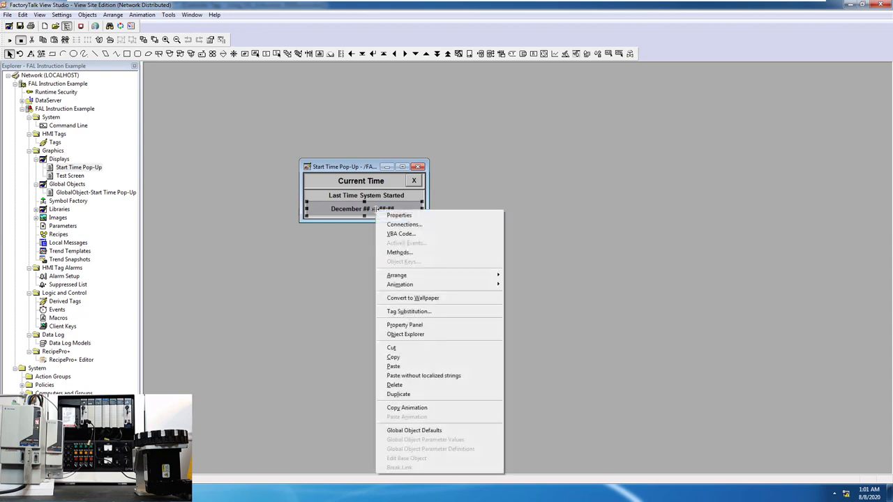
{"action": "mouse_move", "coordinate": [399, 285]}
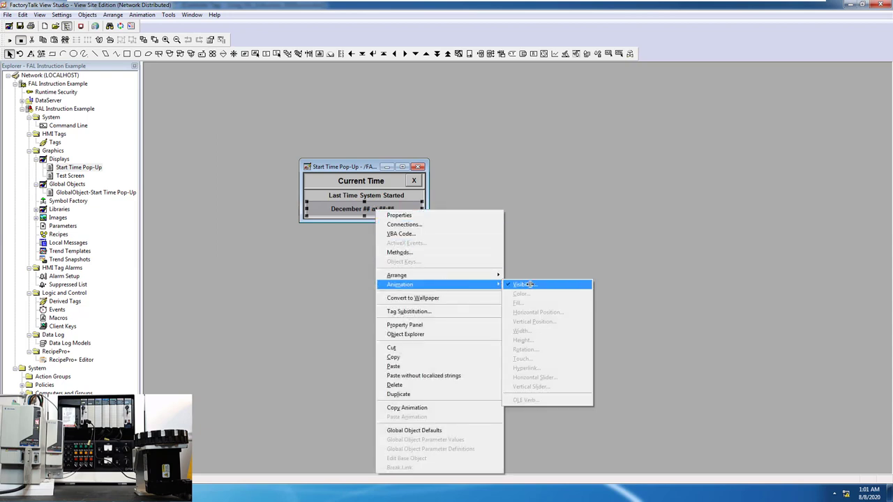
{"action": "left_click", "coordinate": [522, 285]}
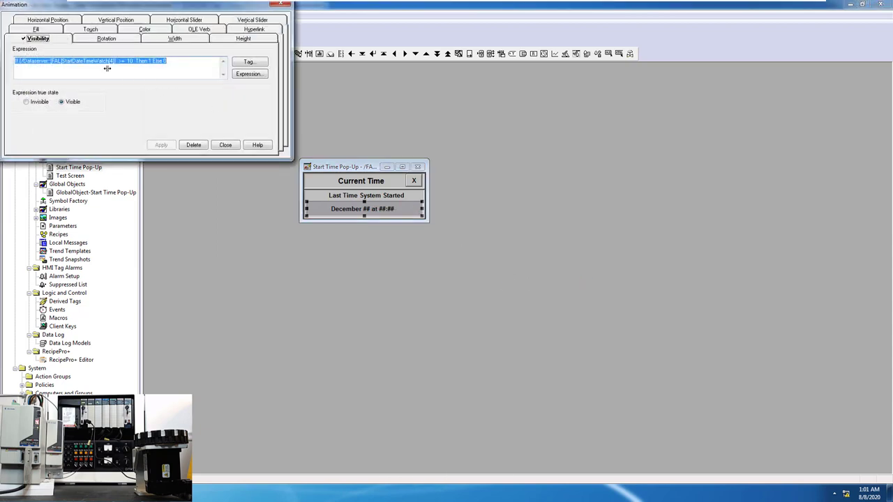
{"action": "mouse_move", "coordinate": [187, 114]}
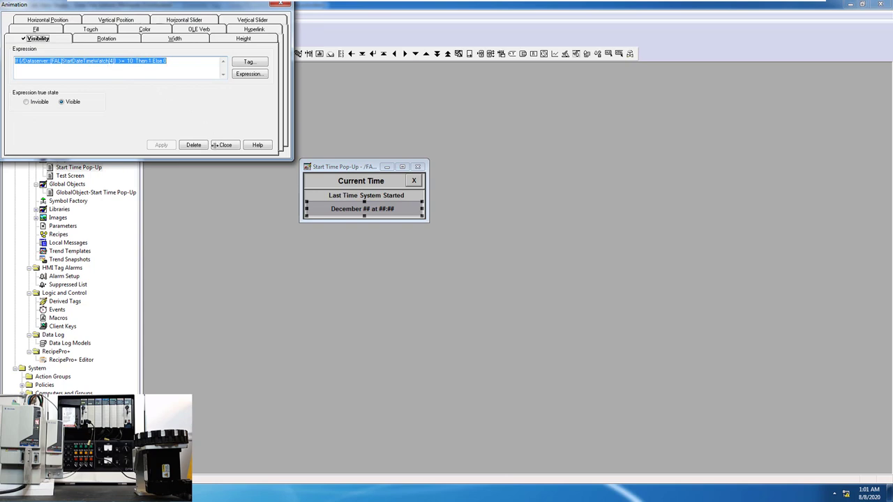
{"action": "left_click", "coordinate": [224, 143]}
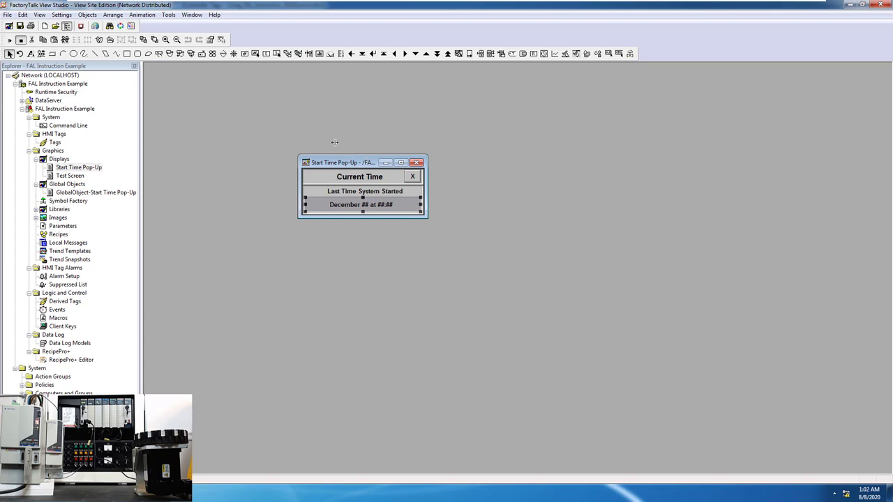
Test-run the pop-up display (showing Error), then close the display window.
{"action": "left_click_drag", "start_coordinate": [342, 162], "coordinate": [267, 138]}
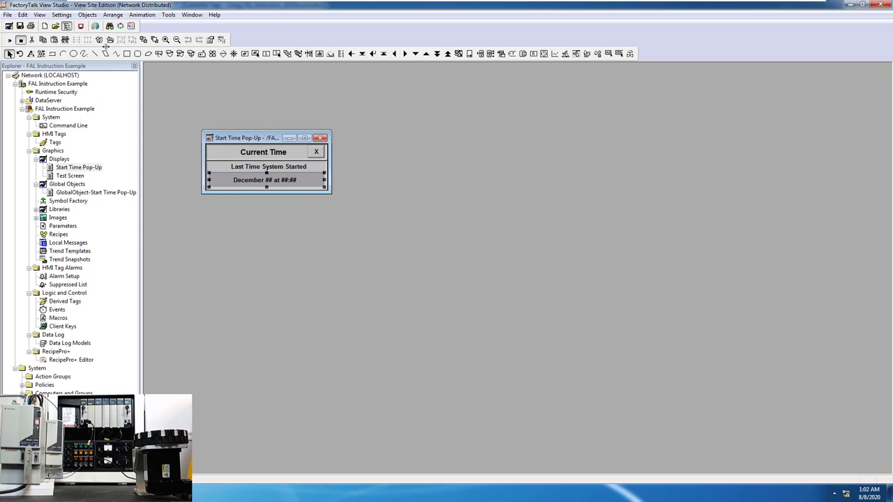
{"action": "left_click", "coordinate": [265, 180]}
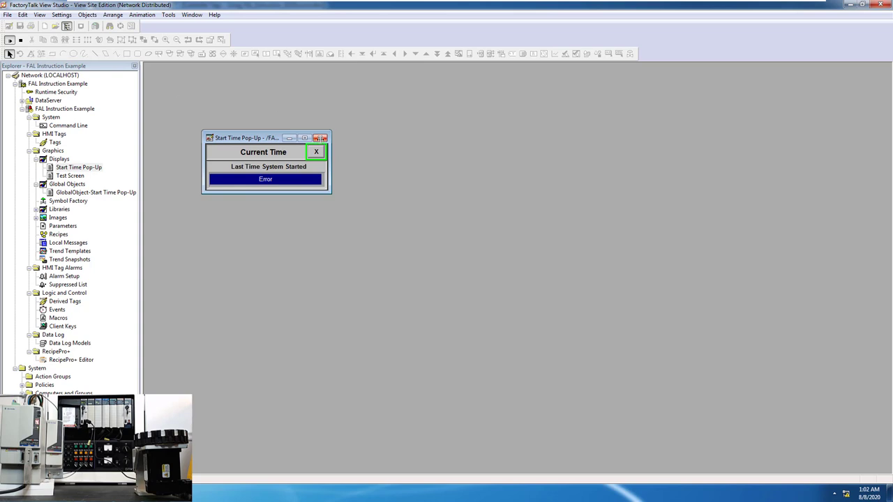
{"action": "left_click", "coordinate": [315, 150]}
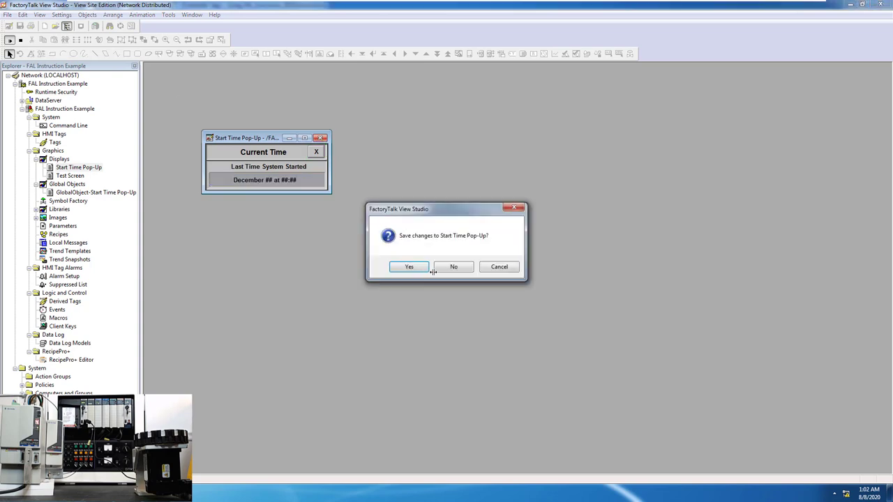
Save the Start Time Pop-Up changes, reopen it briefly and close it again.
{"action": "left_click", "coordinate": [453, 266]}
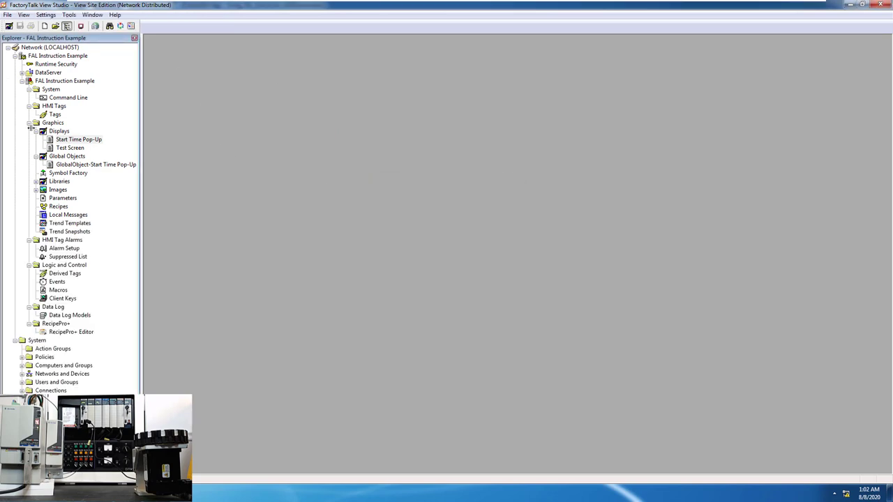
{"action": "left_click", "coordinate": [78, 140]}
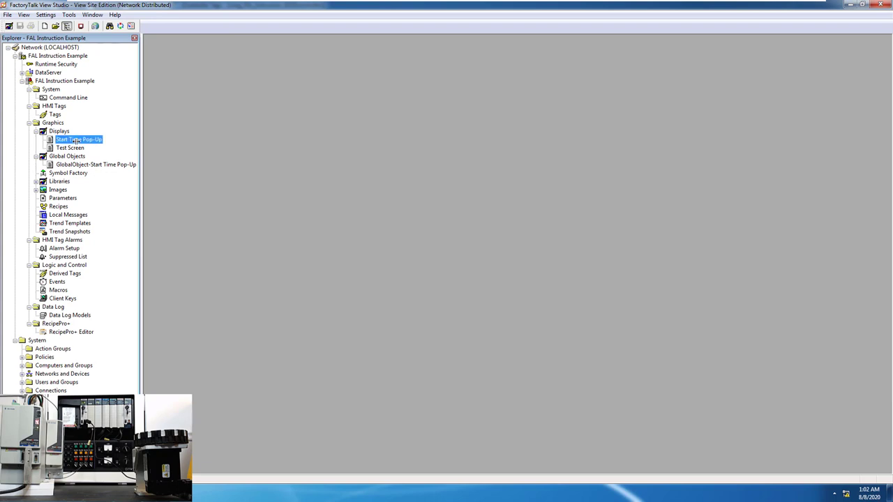
{"action": "double_click", "coordinate": [78, 140]}
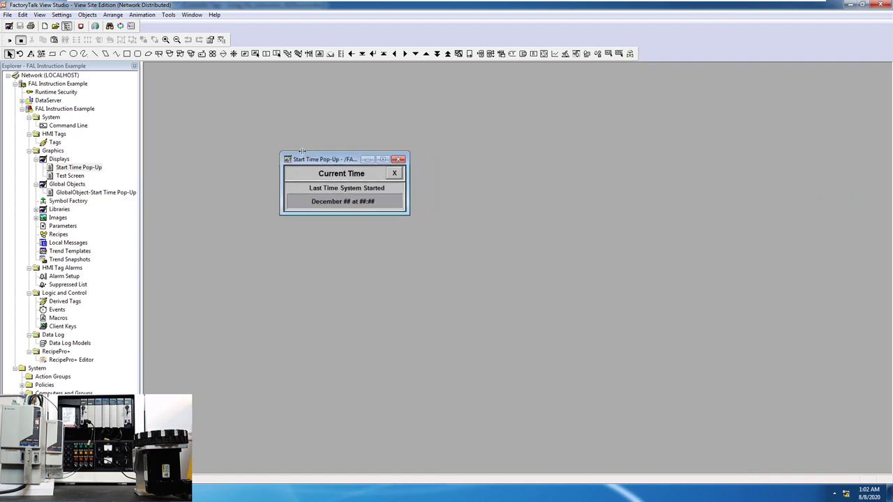
{"action": "left_click_drag", "start_coordinate": [324, 160], "coordinate": [305, 150]}
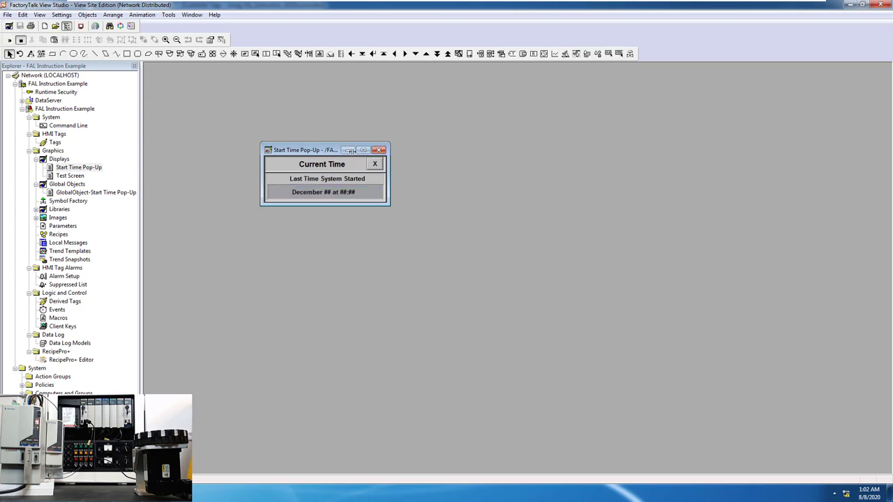
{"action": "left_click", "coordinate": [373, 163]}
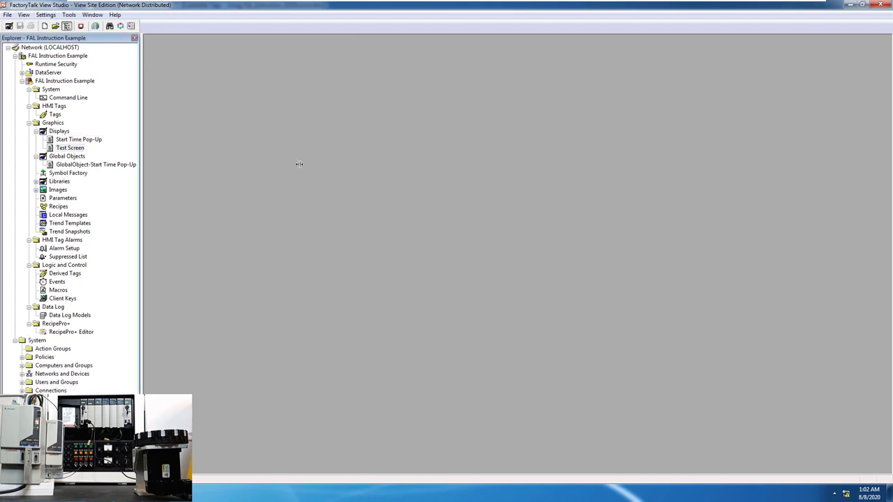
Open the Test Screen display reading Last Time System Started: August 6 at 0:02.
{"action": "double_click", "coordinate": [70, 148]}
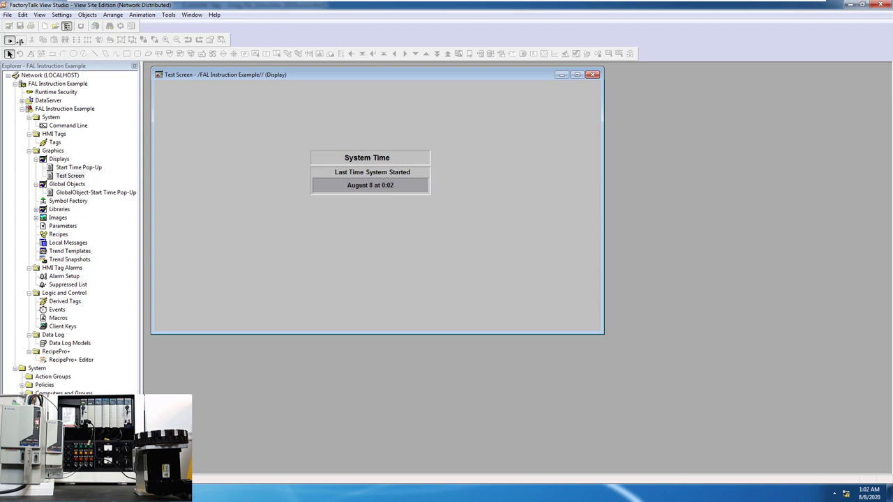
Return the Test Screen to edit mode and review the date indicator's States and Connections.
{"action": "left_click", "coordinate": [21, 40]}
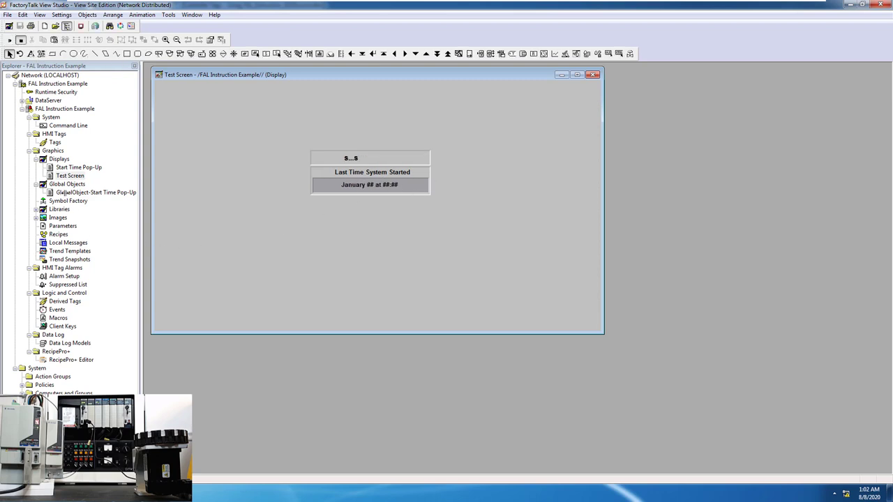
{"action": "double_click", "coordinate": [96, 193]}
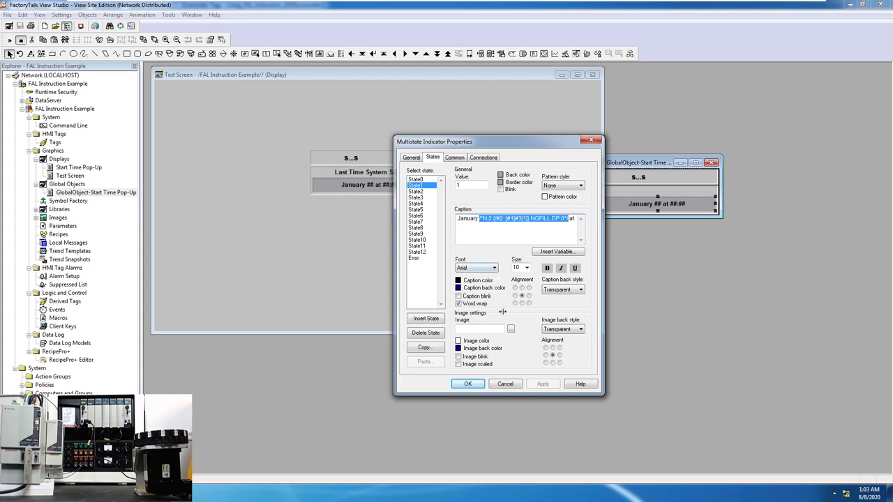
{"action": "left_click", "coordinate": [483, 156]}
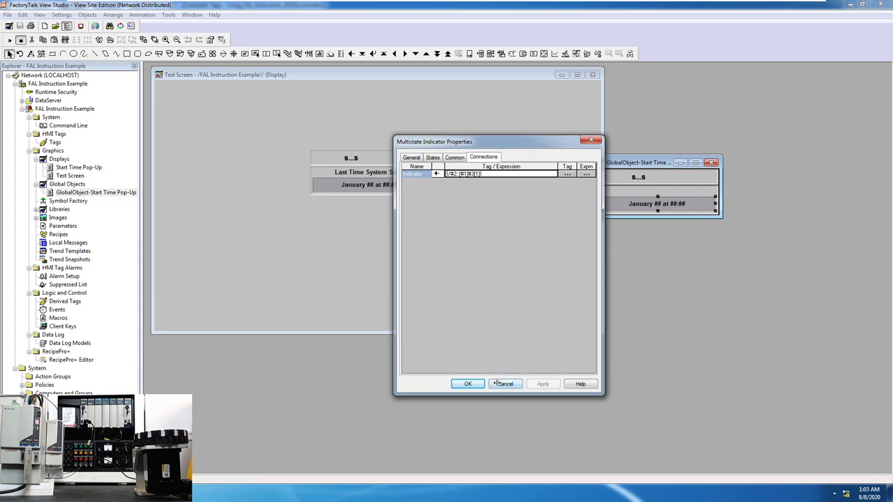
Review the date object's Visibility animation expression, then close the Start Time Pop-Up saving changes.
{"action": "right_click", "coordinate": [655, 202]}
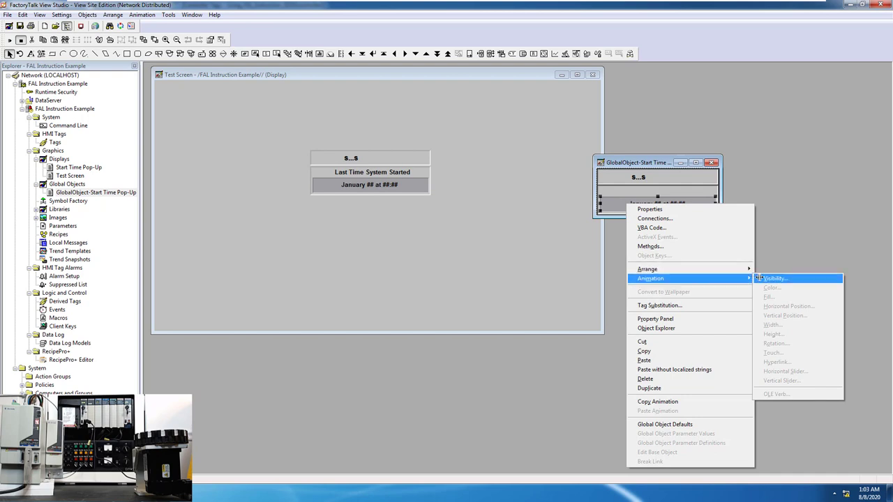
{"action": "left_click", "coordinate": [774, 279]}
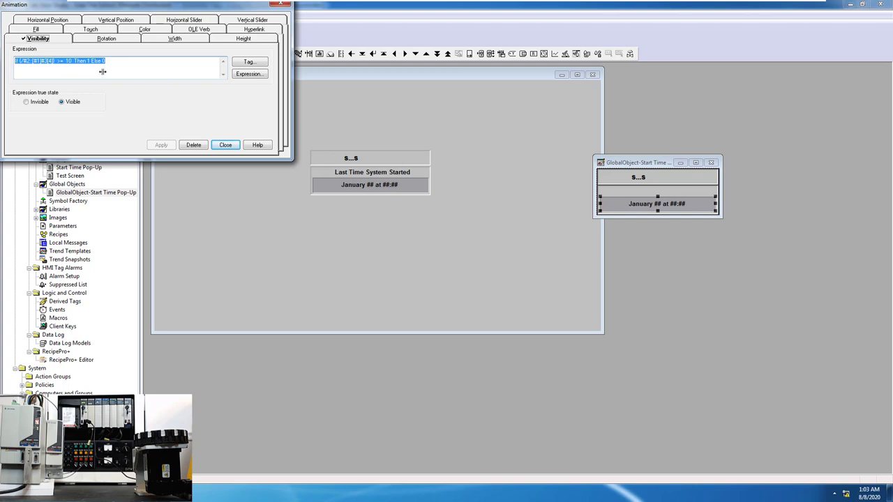
{"action": "mouse_move", "coordinate": [181, 106]}
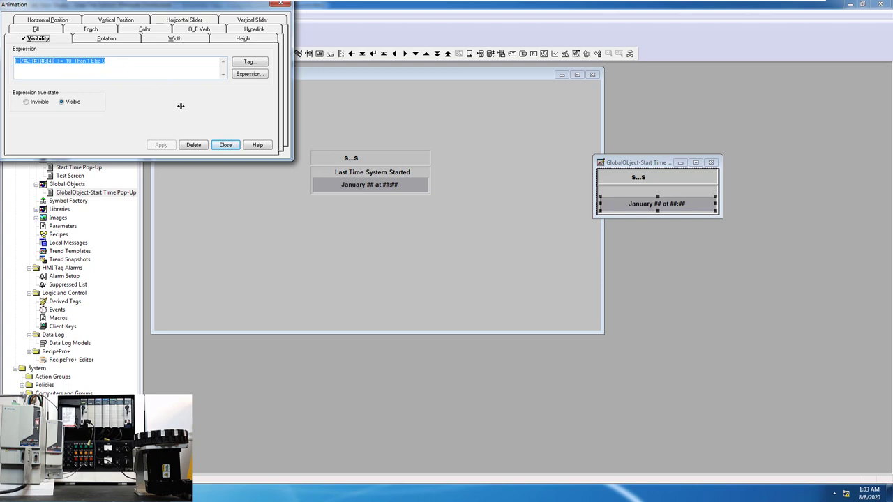
{"action": "left_click", "coordinate": [225, 144]}
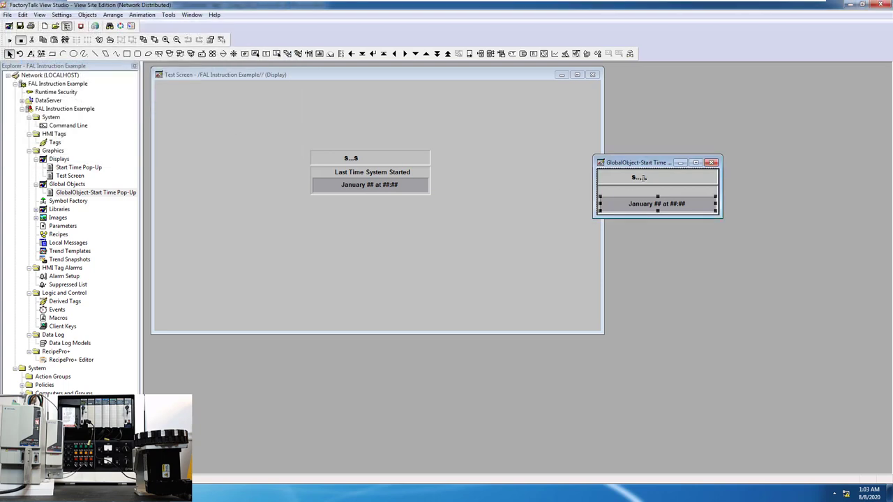
{"action": "left_click", "coordinate": [712, 162]}
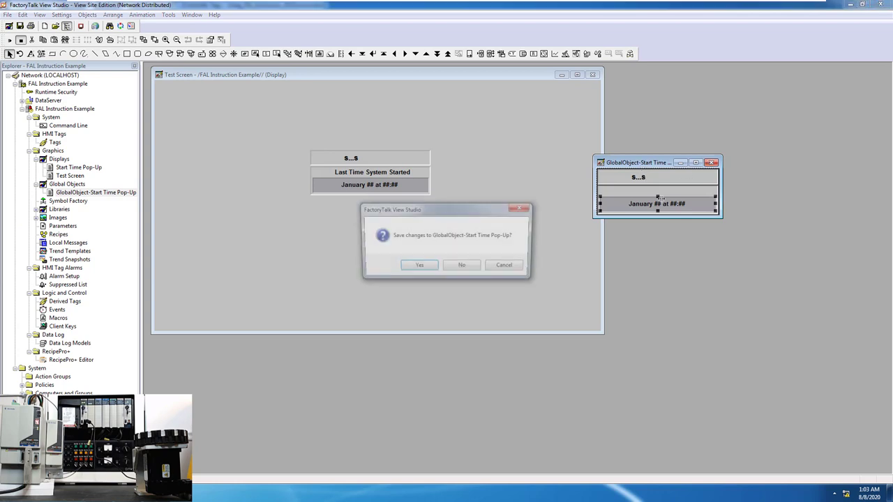
{"action": "left_click", "coordinate": [460, 265]}
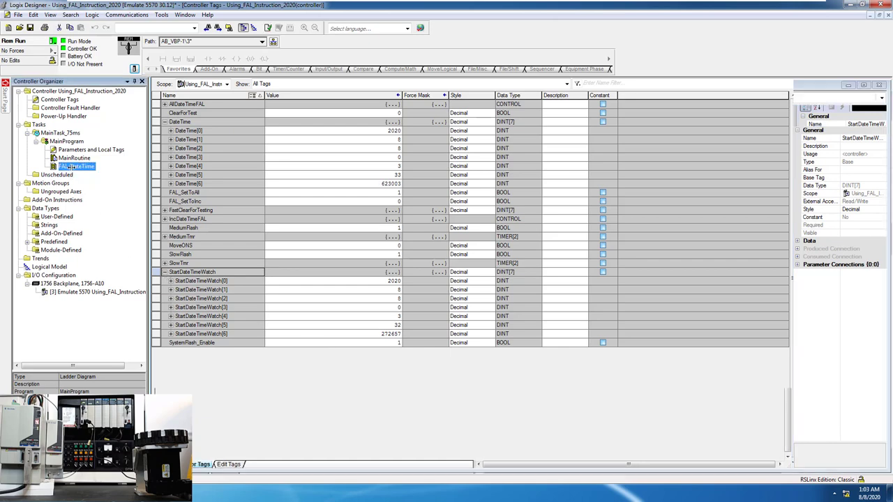
Review the FAL rungs in the FAL_DateTime routine that copy date and time.
{"action": "double_click", "coordinate": [76, 166]}
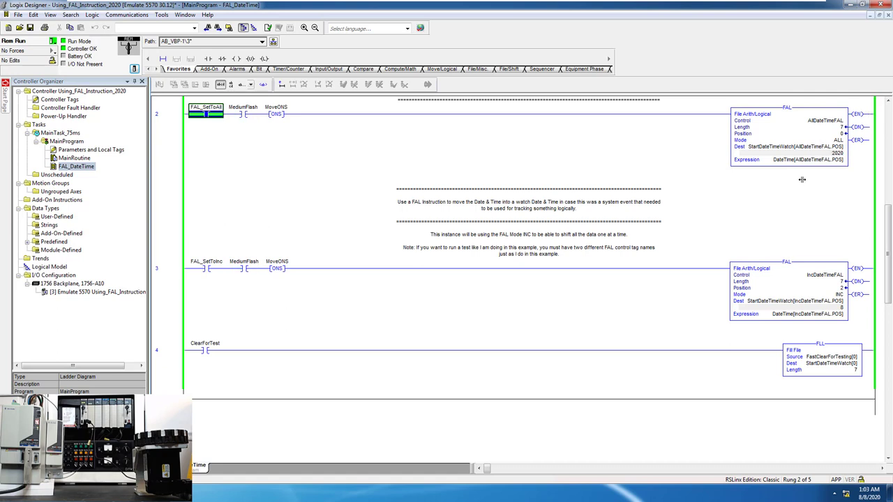
{"action": "scroll", "scroll_direction": "down", "scroll_amount": 3}
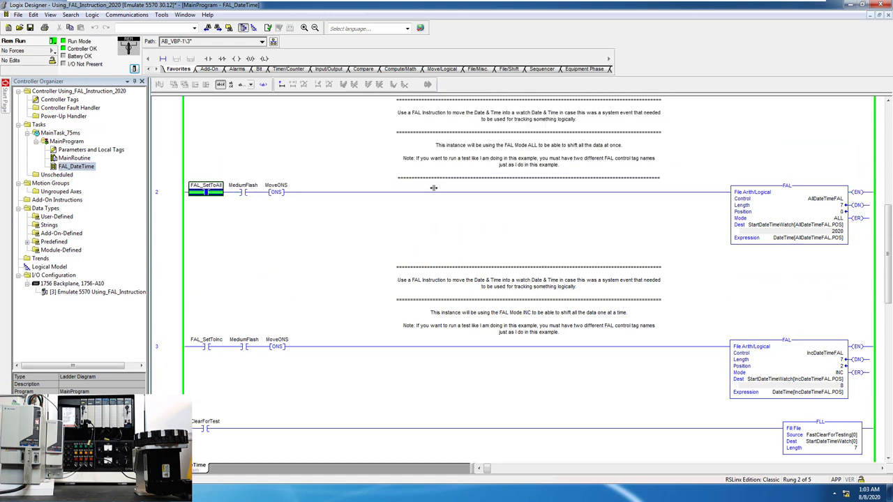
{"action": "scroll", "scroll_direction": "up", "scroll_amount": 3}
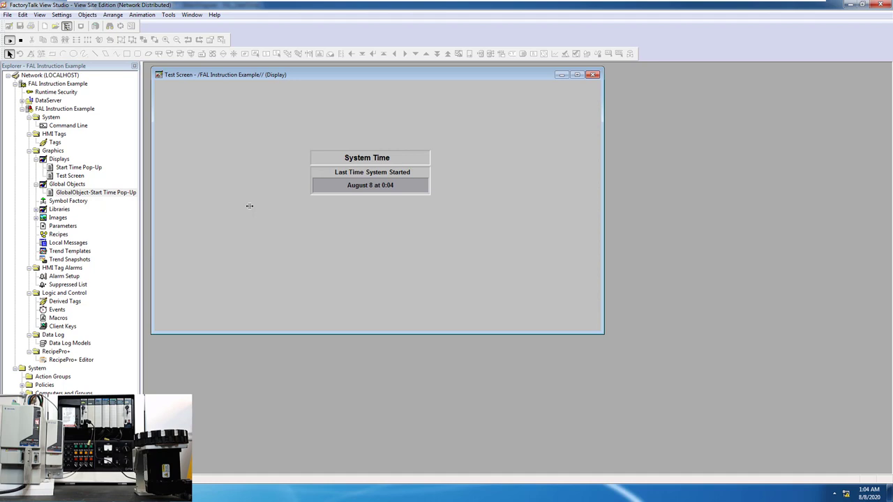
{"action": "mouse_move", "coordinate": [341, 165]}
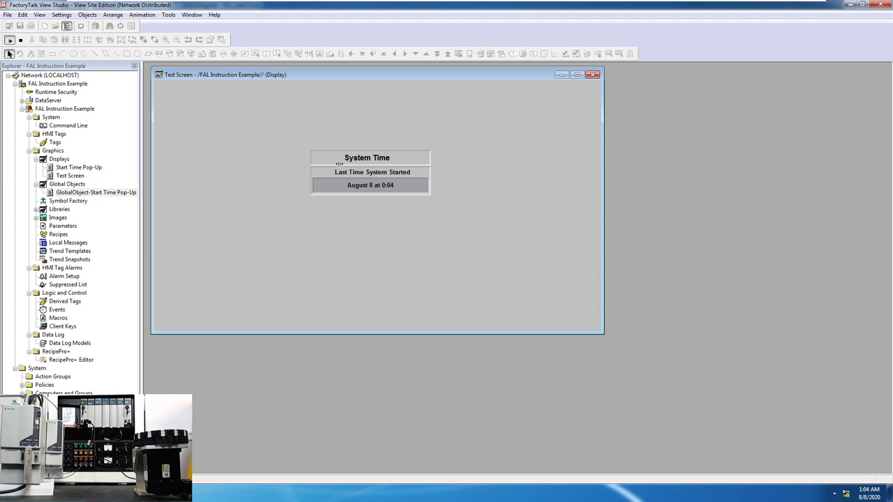